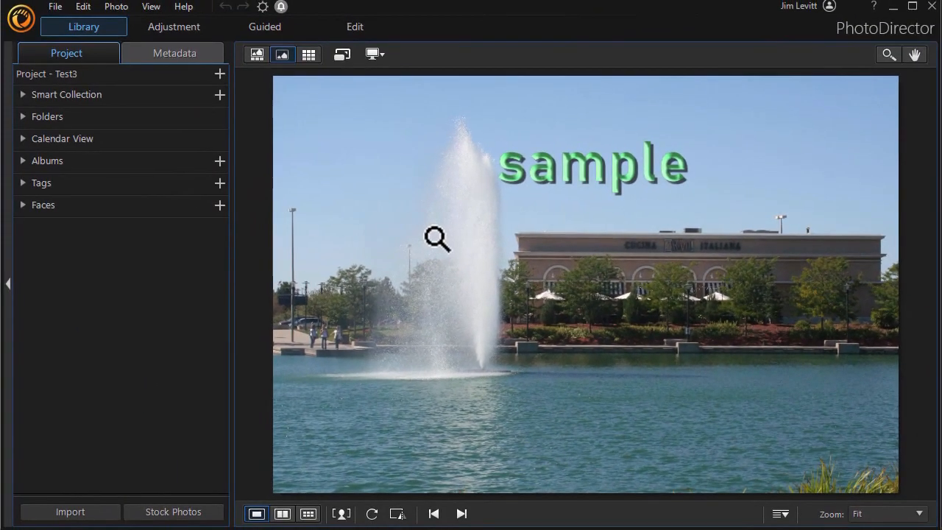
Switch to the Edit workspace and bring up the sample text layer's context menu.
left_click(355, 26)
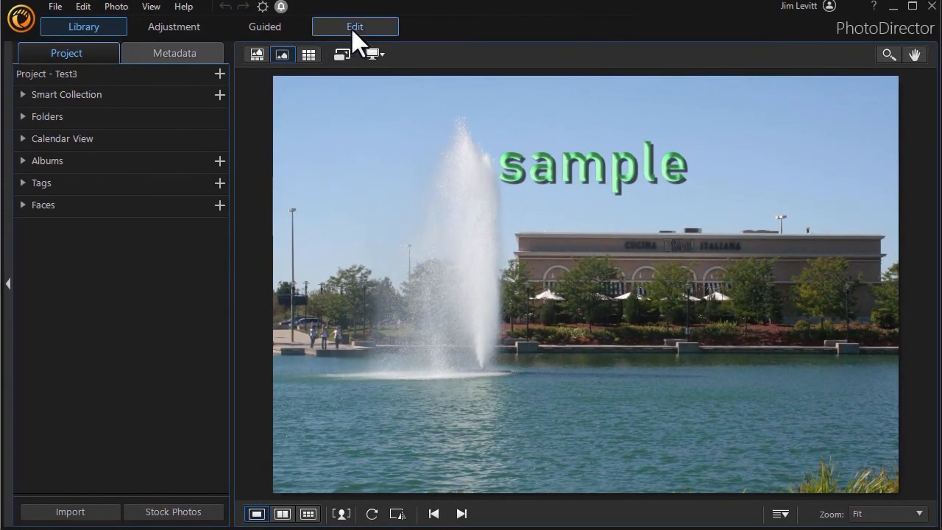
left_click(355, 26)
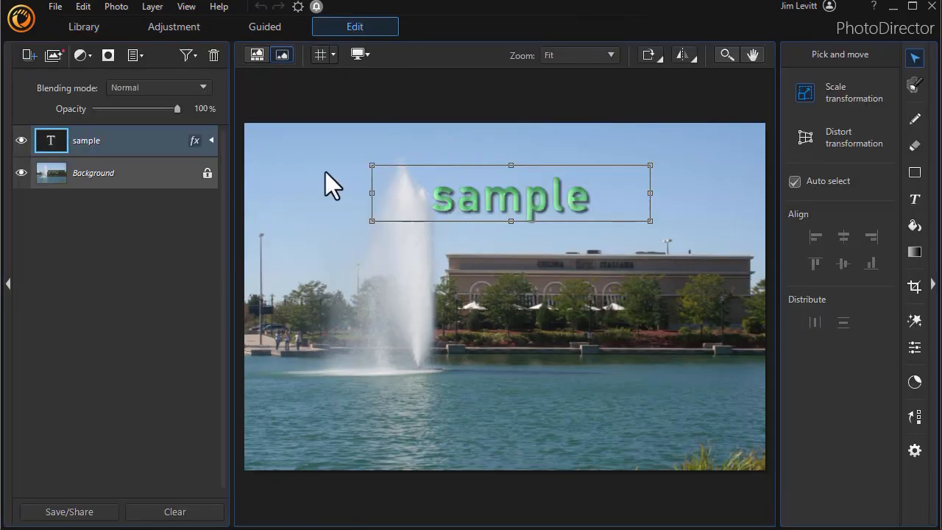
right_click(86, 139)
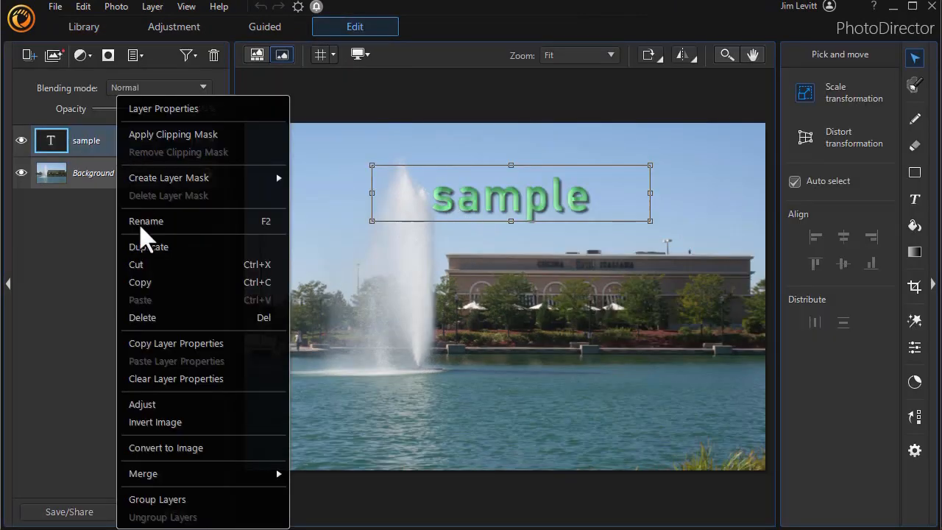
mouse_move(155, 318)
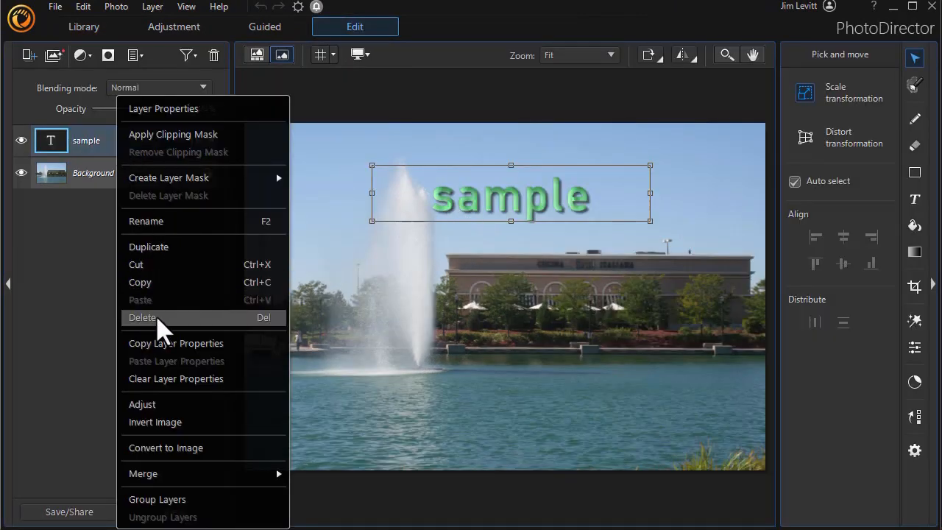
Delete the old text layer and add a new text box reading 'Sample' above the fountain.
left_click(142, 318)
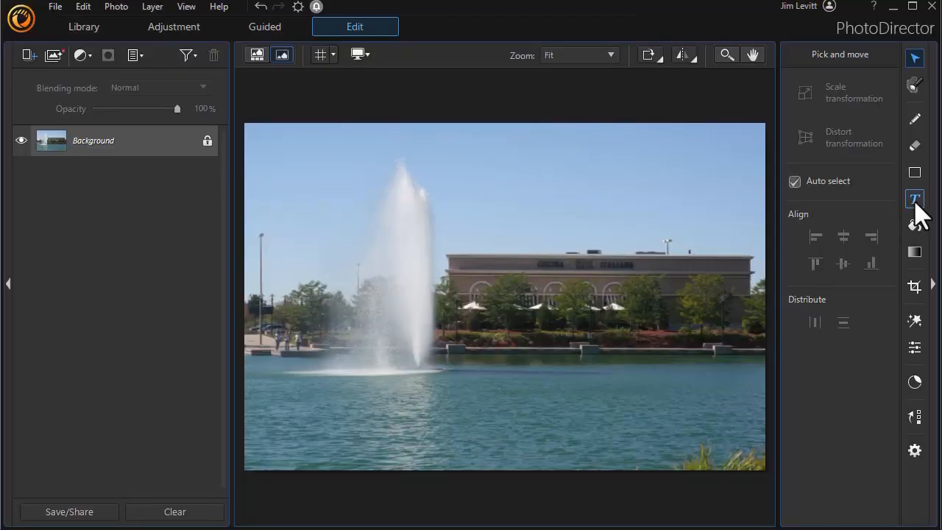
mouse_move(914, 199)
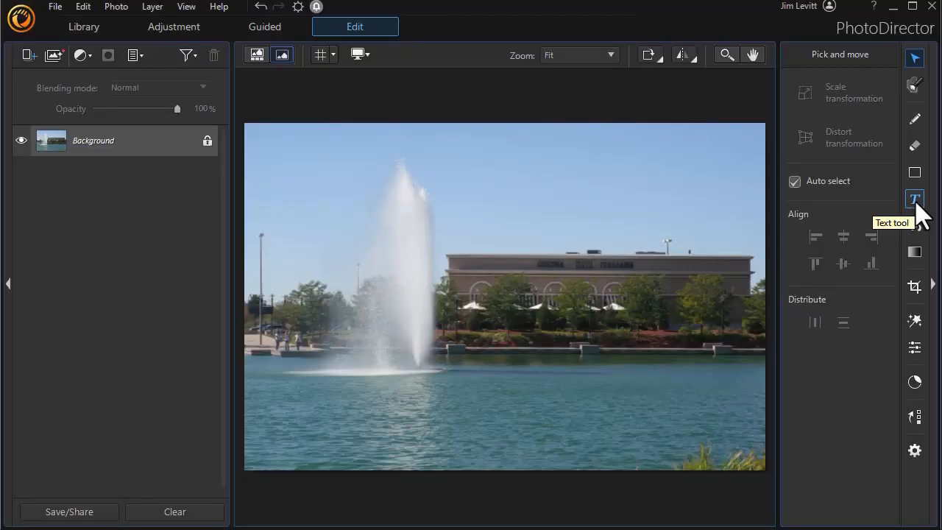
left_click(915, 197)
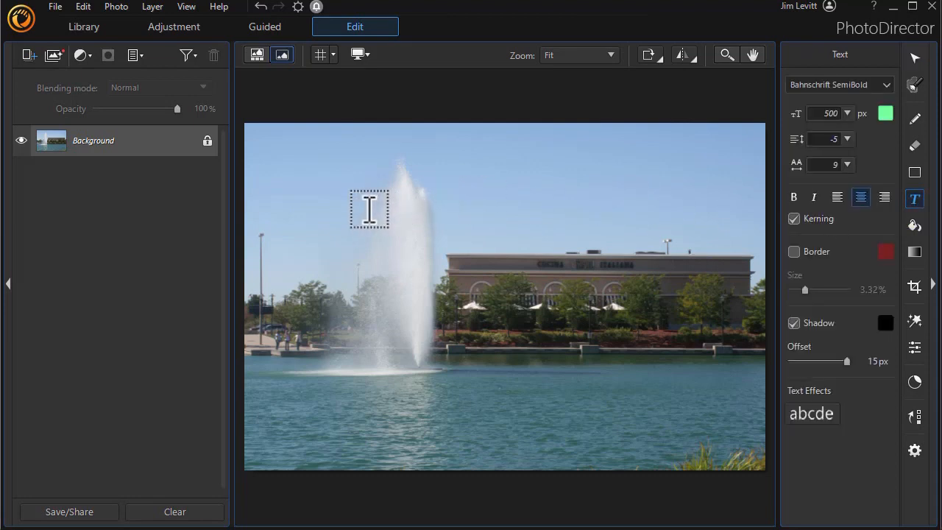
left_click(370, 209)
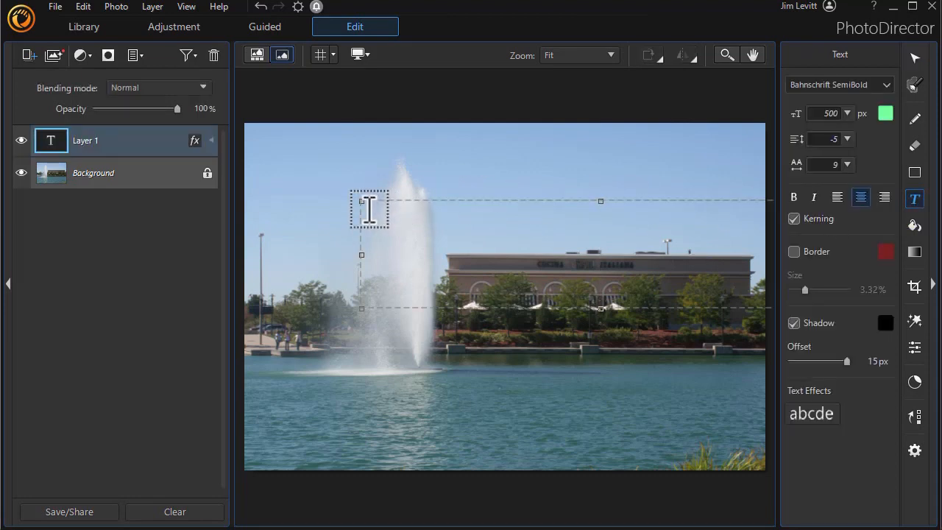
type("Sample")
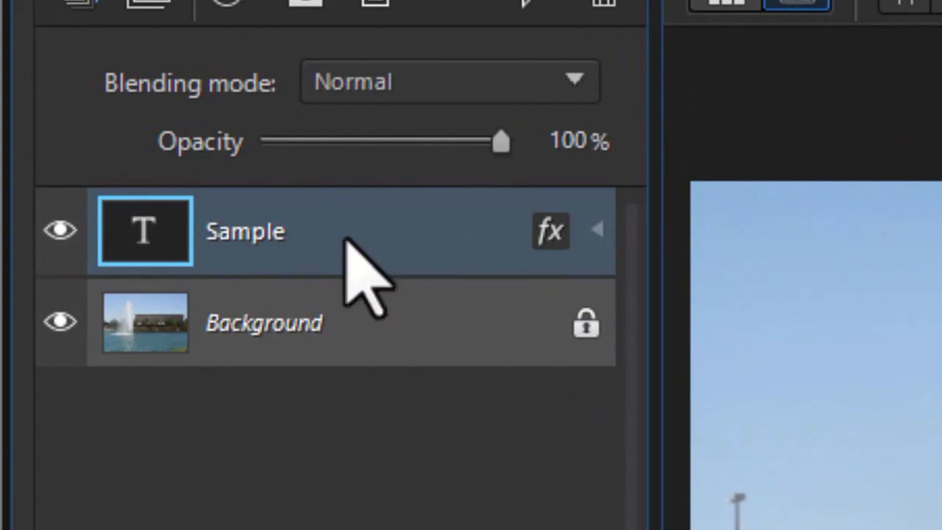
mouse_move(410, 272)
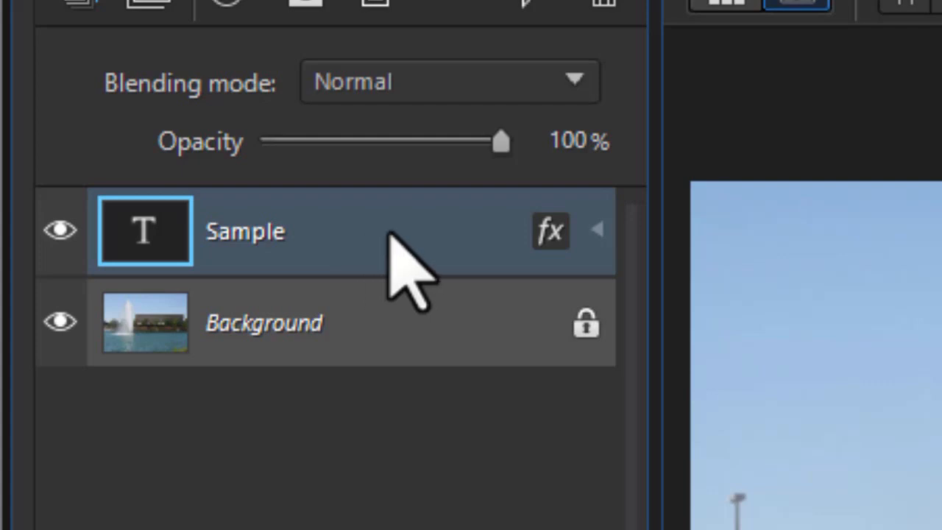
mouse_move(552, 232)
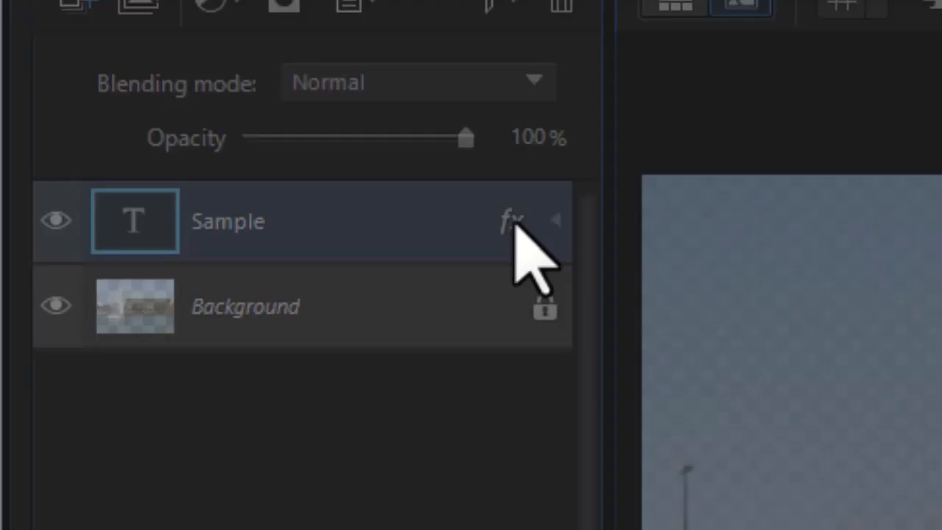
Enable Bevel & Emboss in the Sample layer's properties with the Inner Bevel style.
left_click(512, 221)
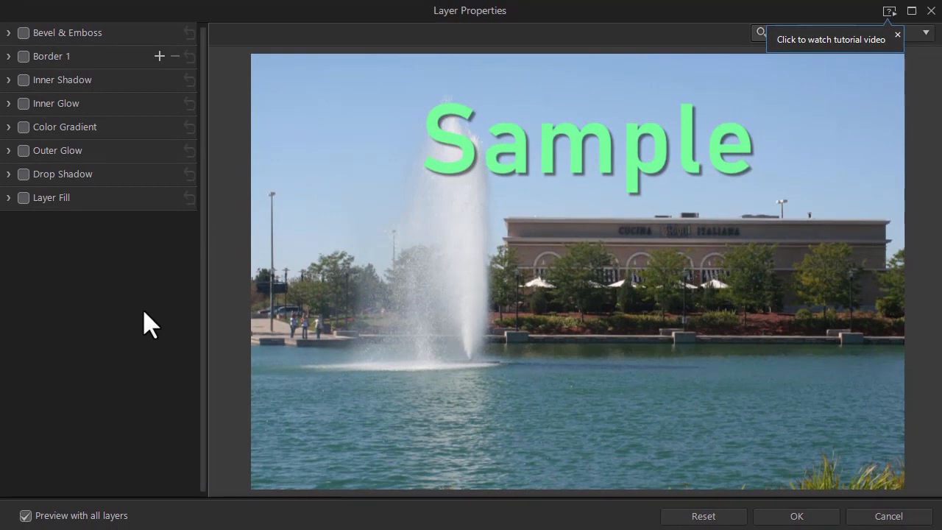
mouse_move(115, 184)
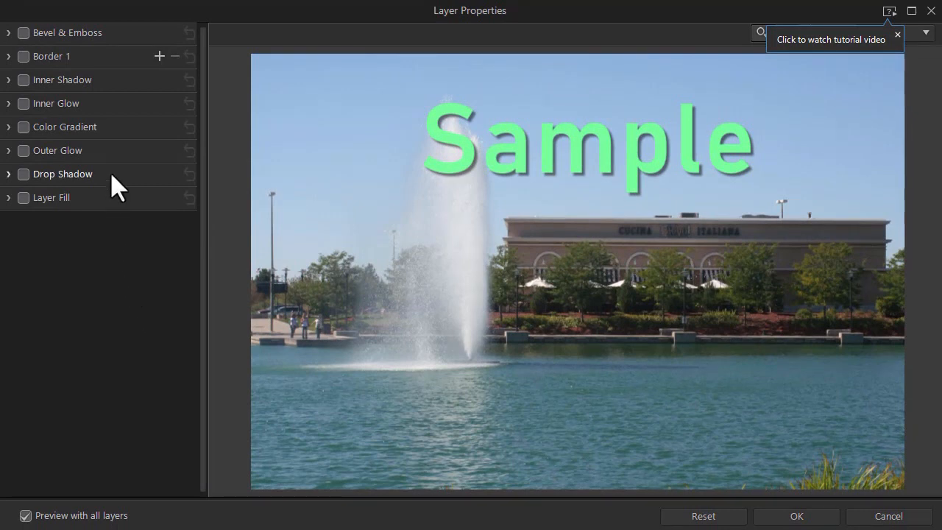
left_click(24, 32)
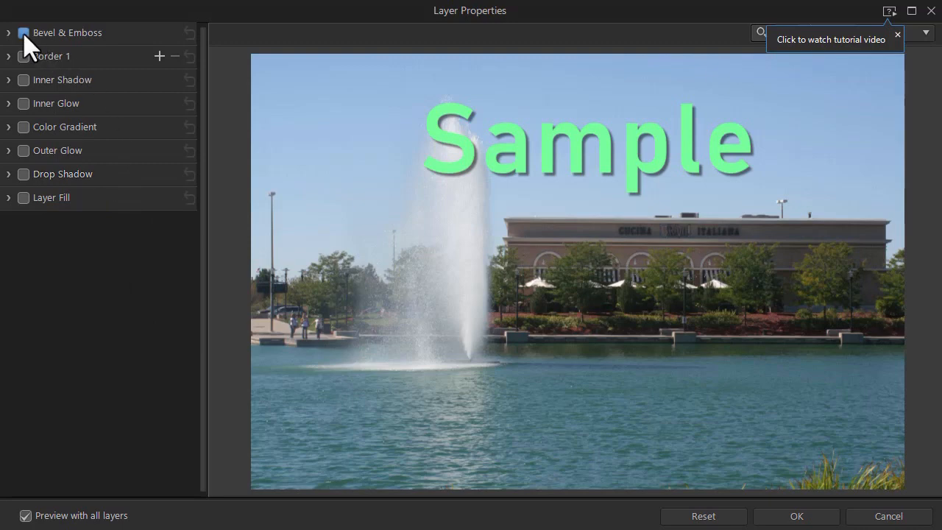
left_click(24, 33)
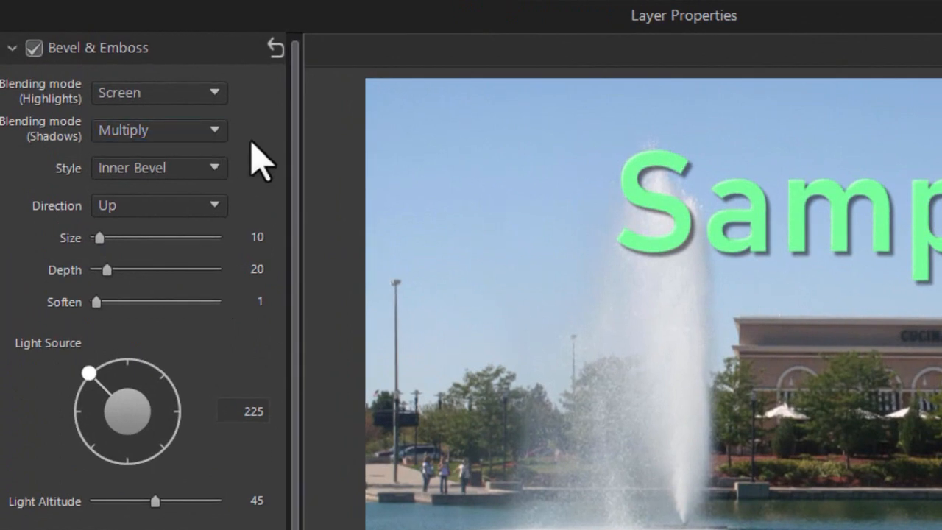
mouse_move(259, 135)
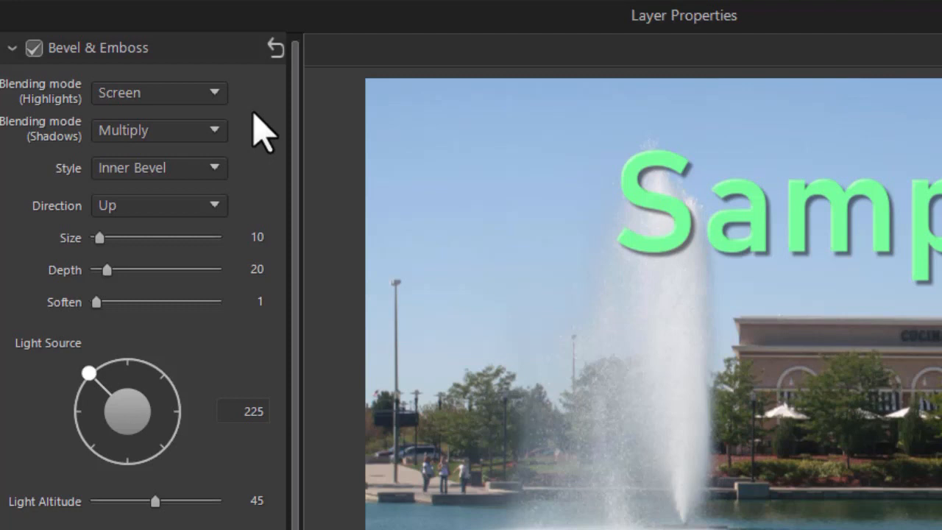
mouse_move(259, 159)
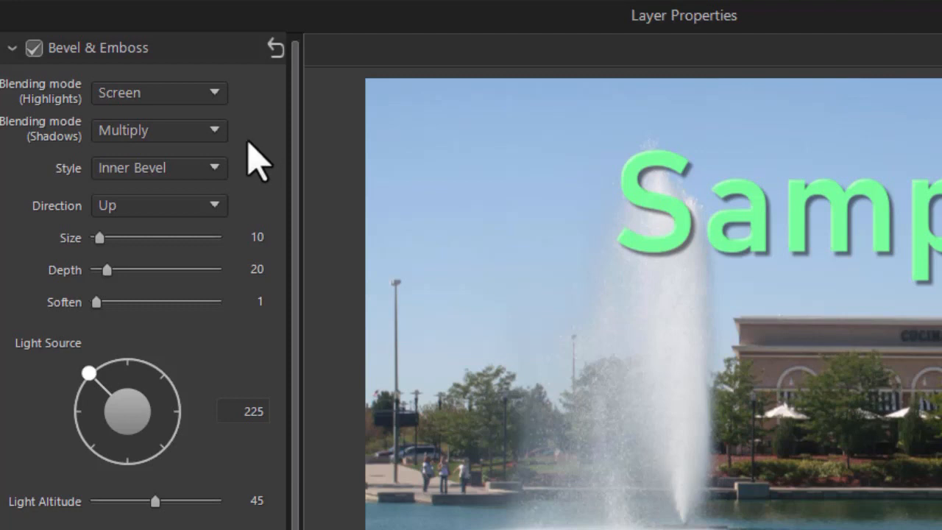
left_click(159, 168)
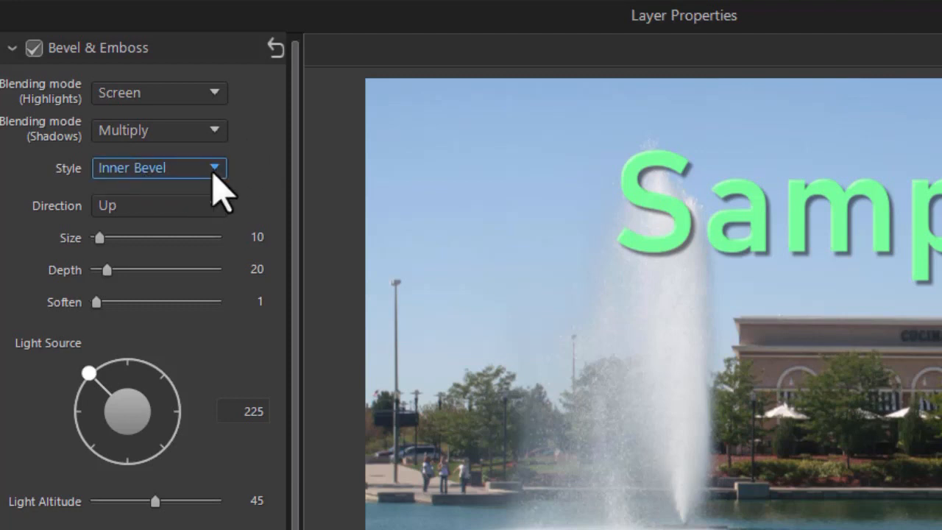
left_click(159, 168)
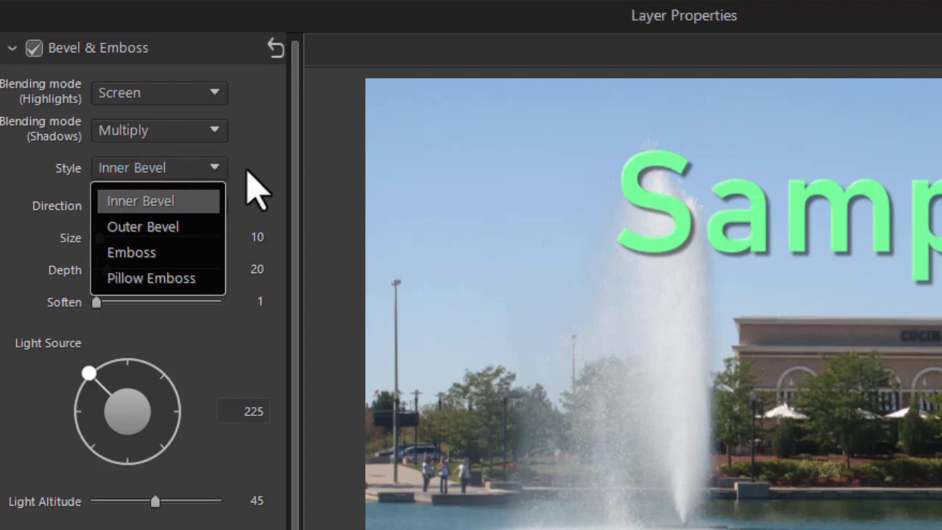
left_click(140, 200)
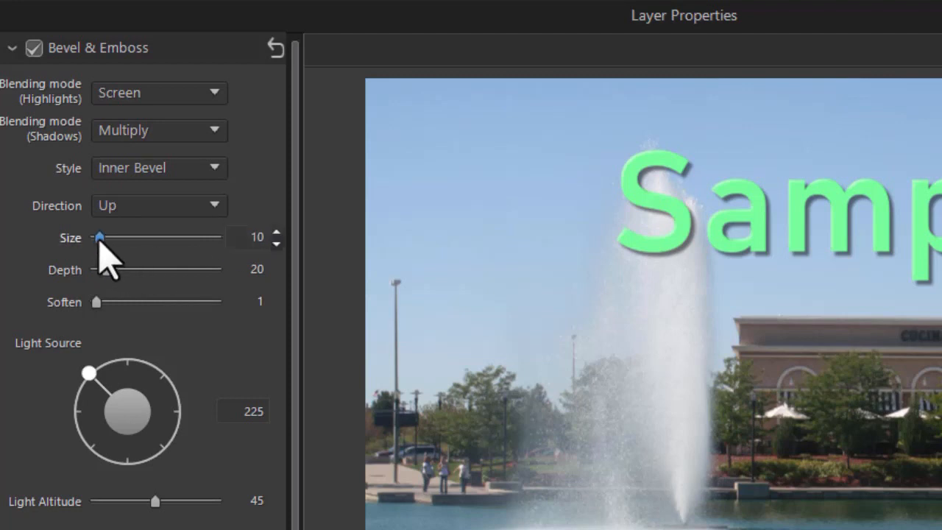
Enlarge the inner bevel size and raise its depth to 68.
left_click_drag(100, 236, 118, 236)
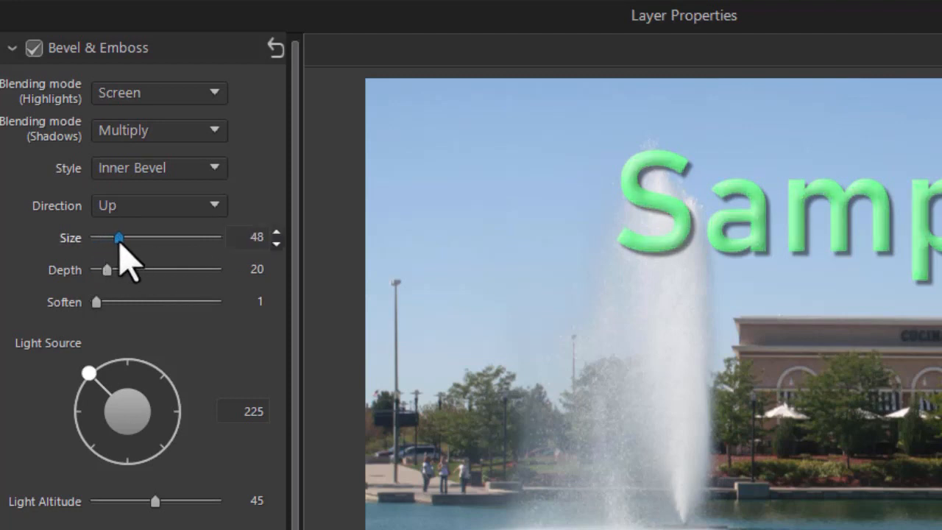
left_click_drag(118, 237, 160, 238)
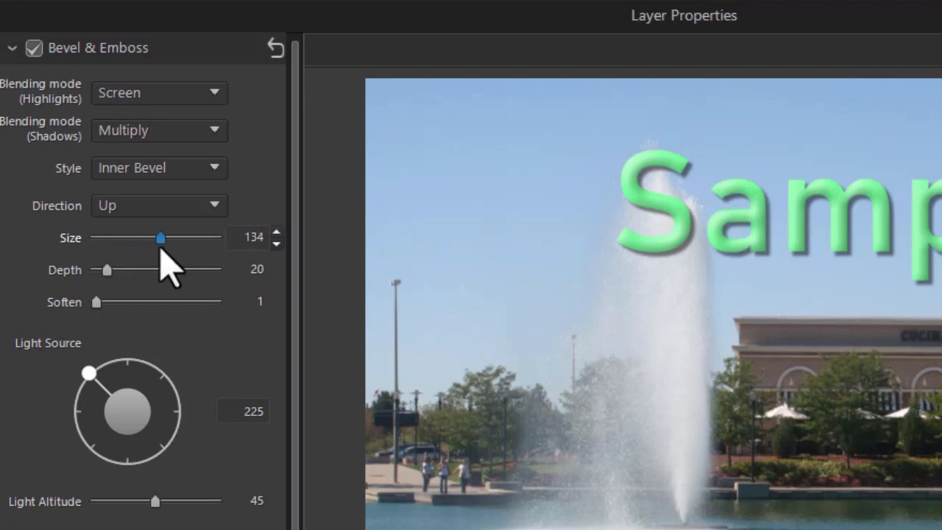
left_click_drag(161, 237, 185, 237)
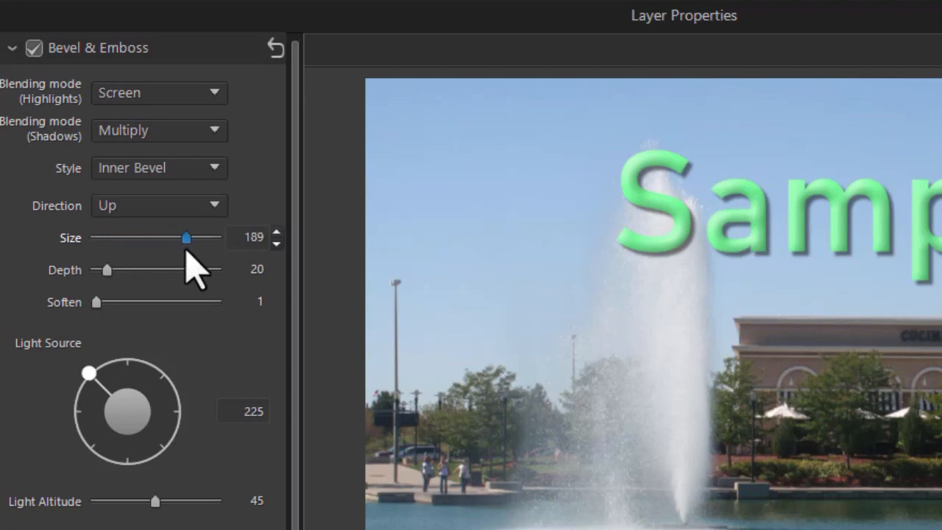
left_click_drag(186, 237, 172, 237)
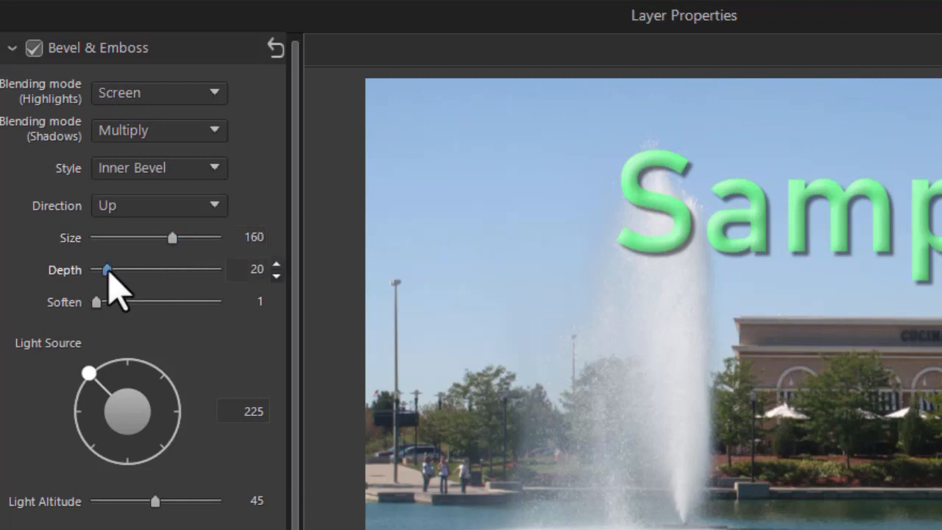
left_click_drag(106, 269, 123, 269)
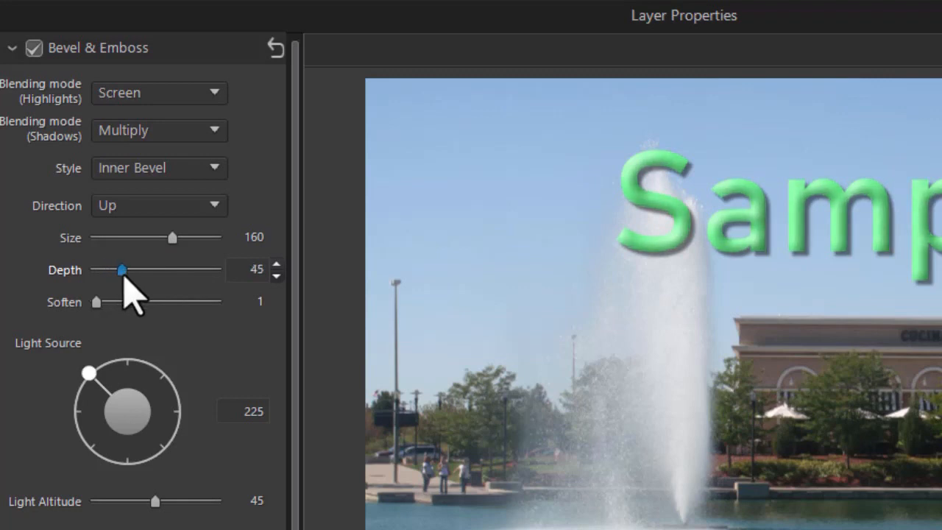
left_click_drag(121, 270, 125, 270)
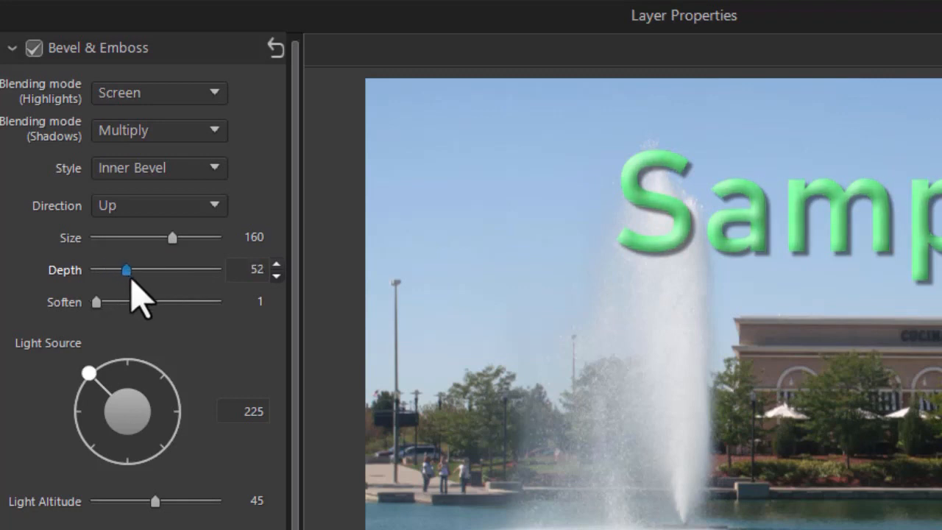
left_click_drag(125, 269, 193, 270)
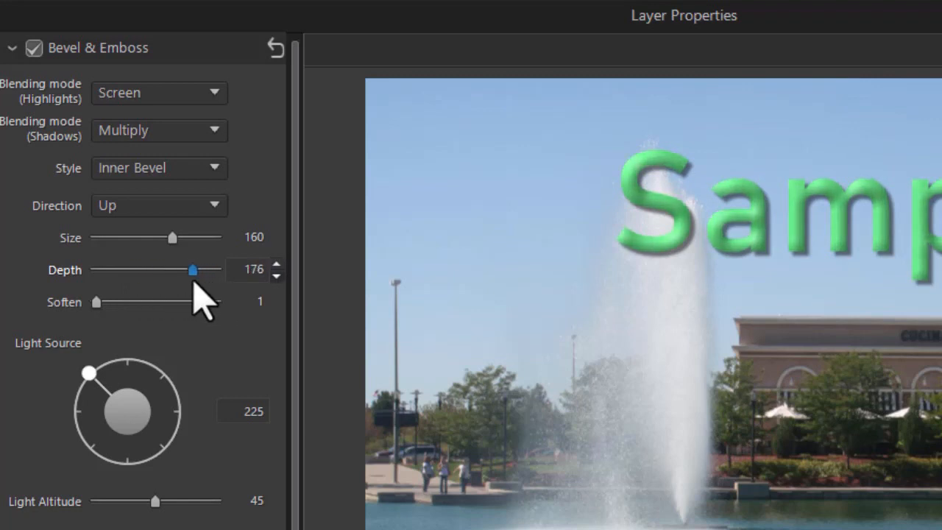
left_click_drag(193, 268, 121, 268)
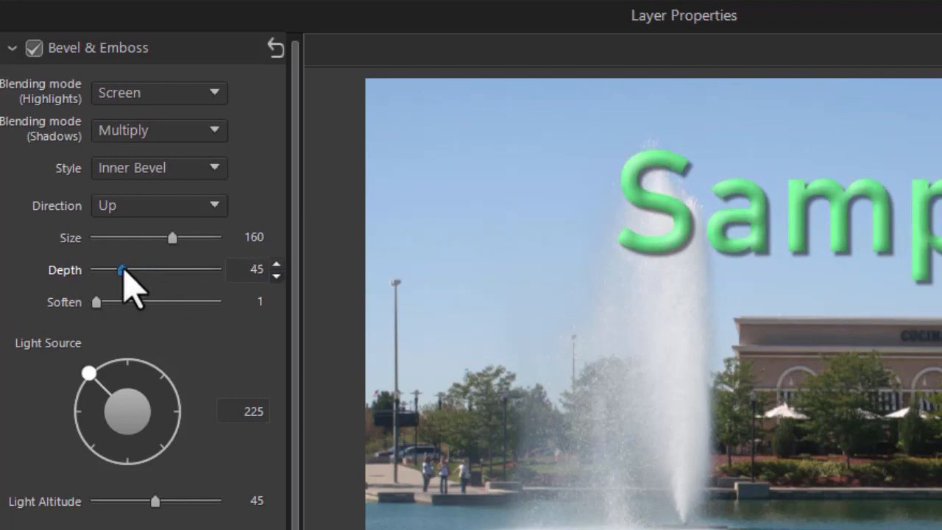
left_click_drag(121, 269, 134, 270)
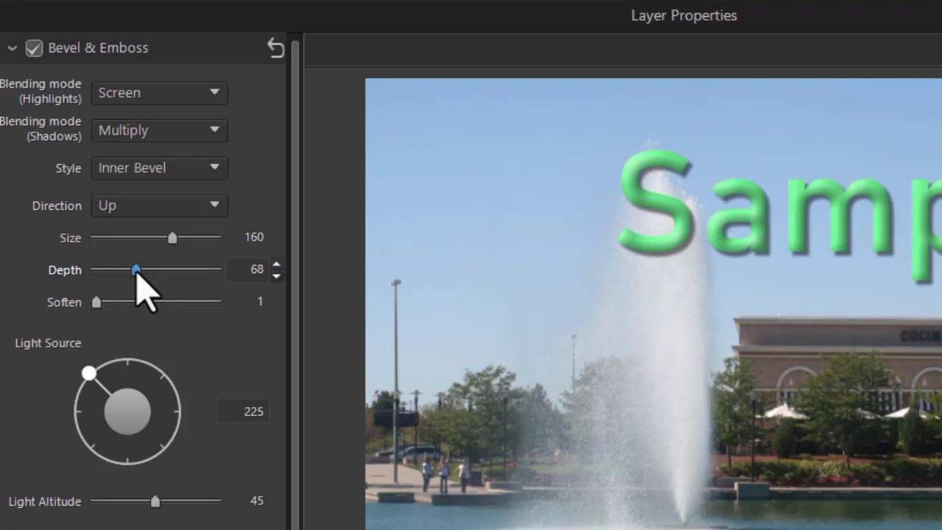
Soften the bevel edges, settling at 12.
left_click_drag(95, 302, 103, 302)
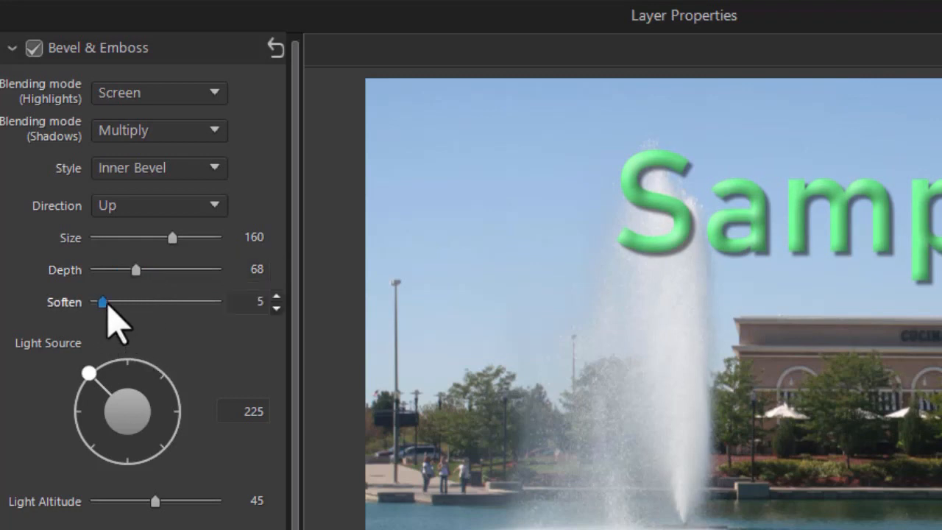
left_click_drag(102, 302, 131, 302)
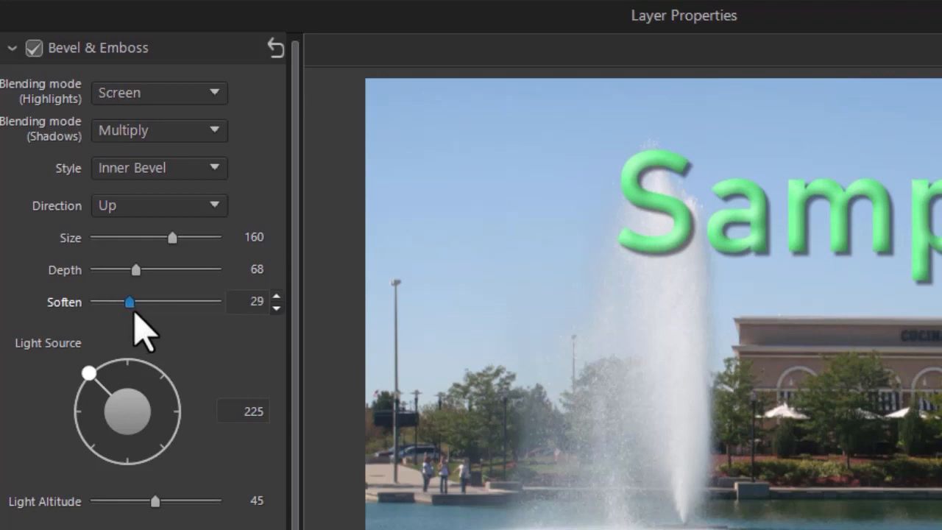
left_click_drag(132, 302, 141, 302)
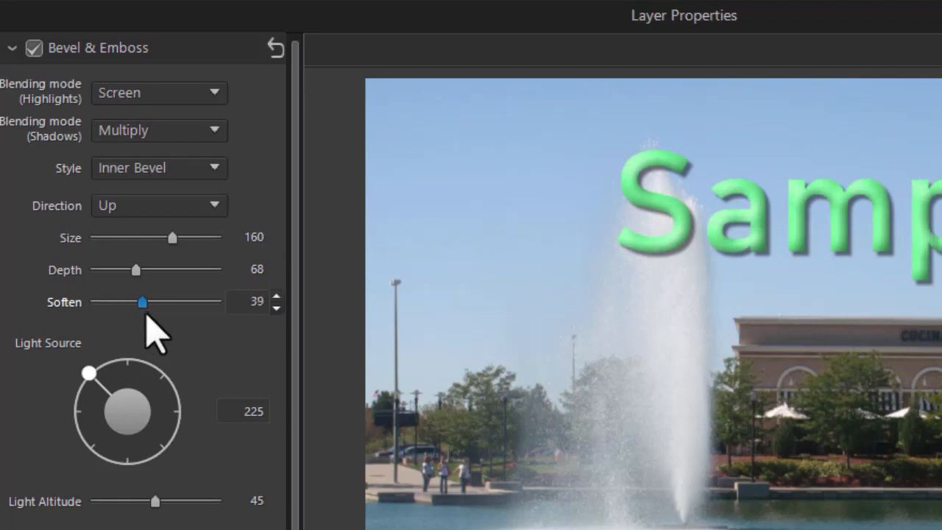
left_click_drag(142, 301, 215, 301)
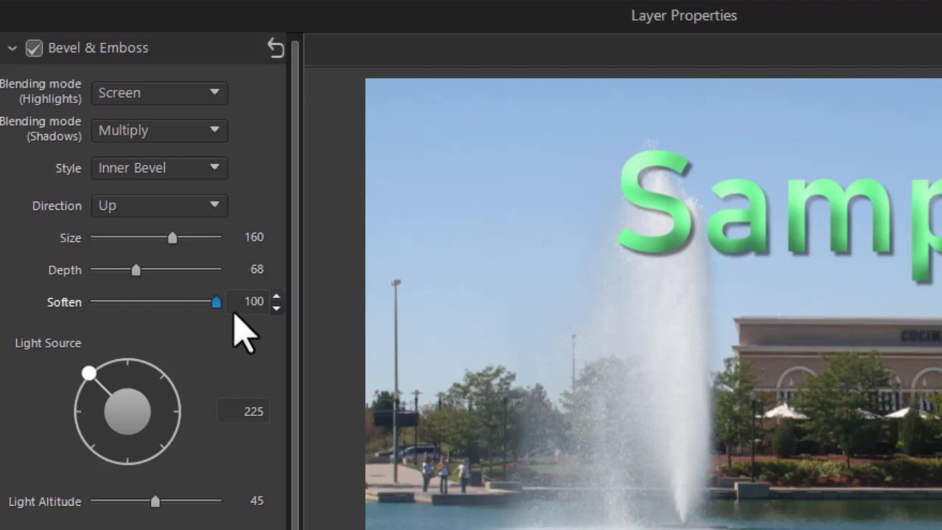
left_click_drag(215, 302, 109, 302)
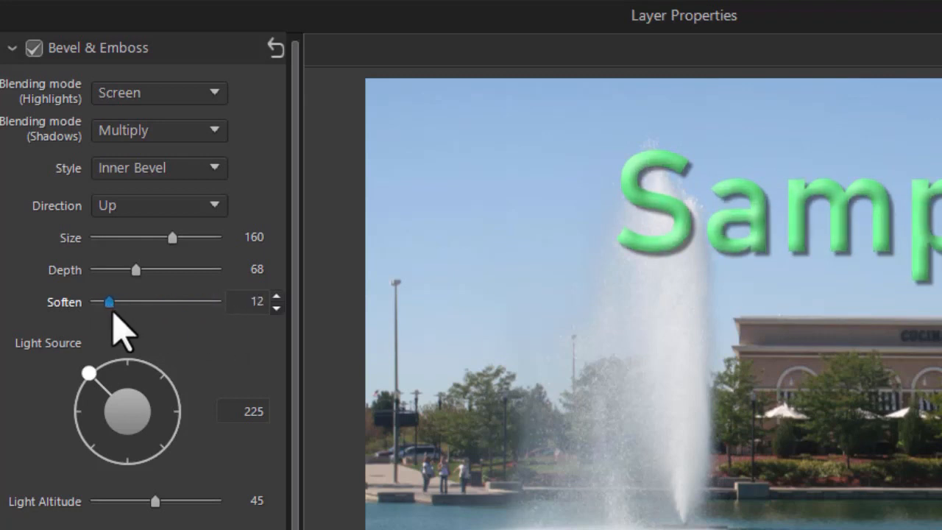
Lower softening to 4 and rotate the light source to about 219.
left_click_drag(112, 300, 106, 300)
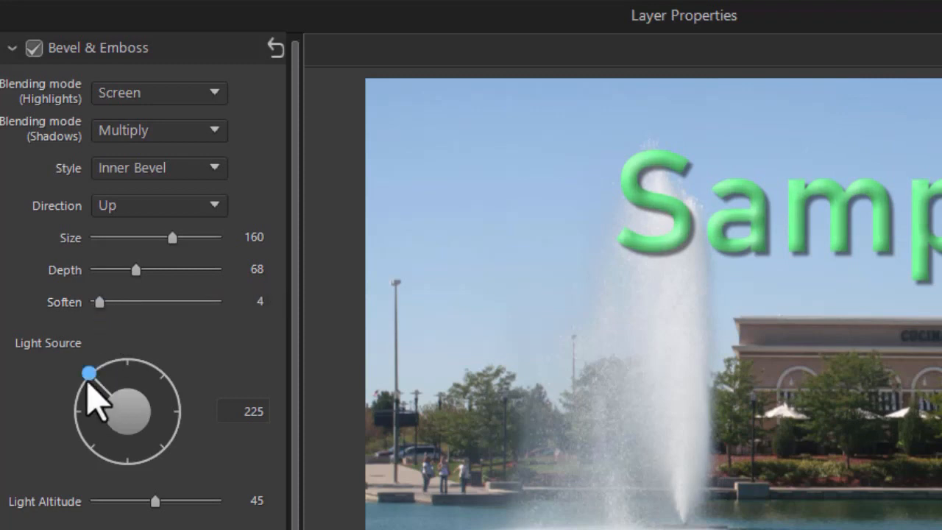
mouse_move(92, 390)
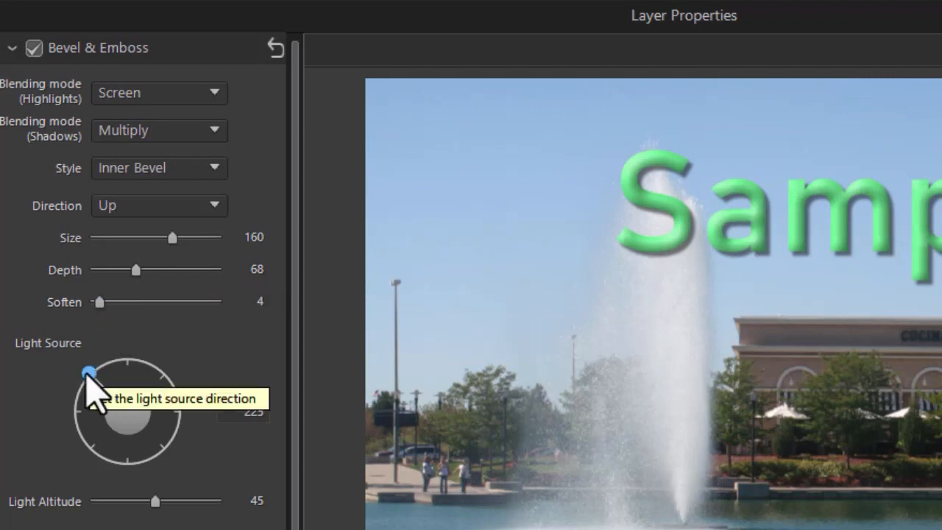
left_click_drag(87, 371, 92, 365)
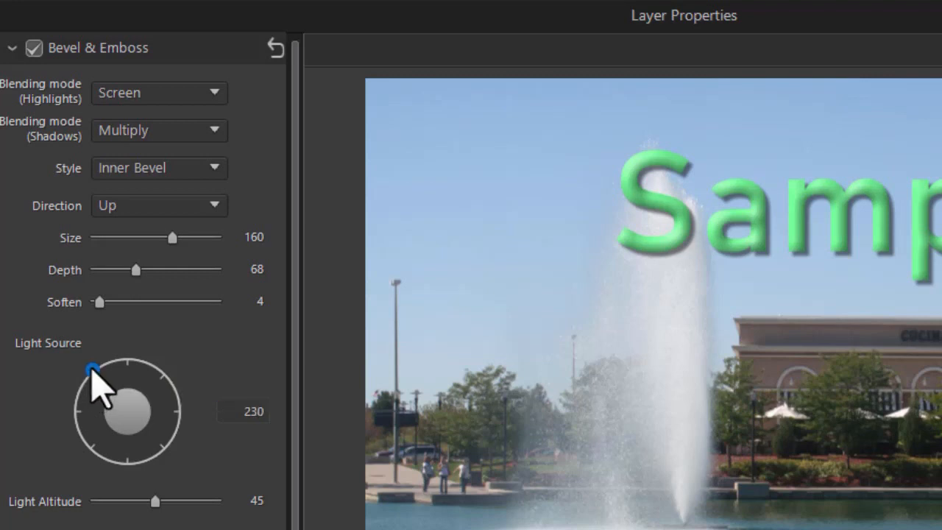
left_click_drag(89, 365, 142, 360)
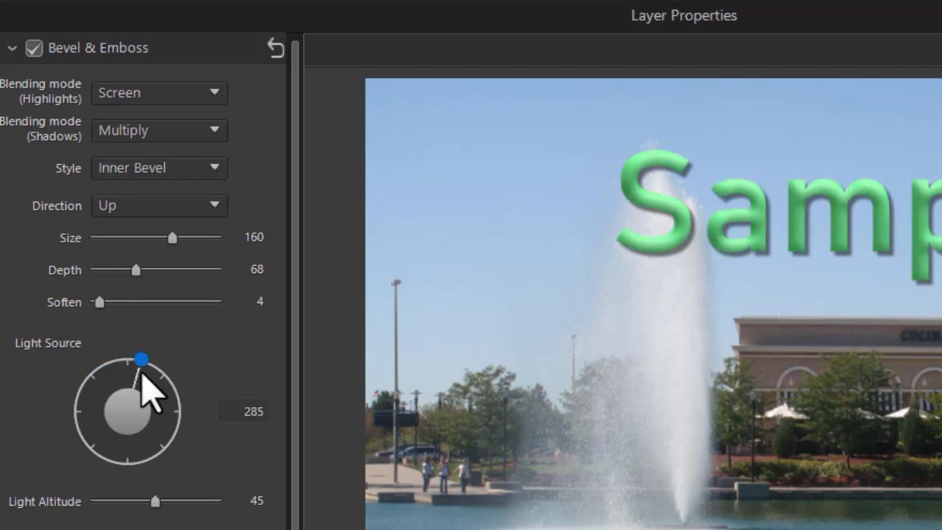
left_click_drag(141, 360, 171, 436)
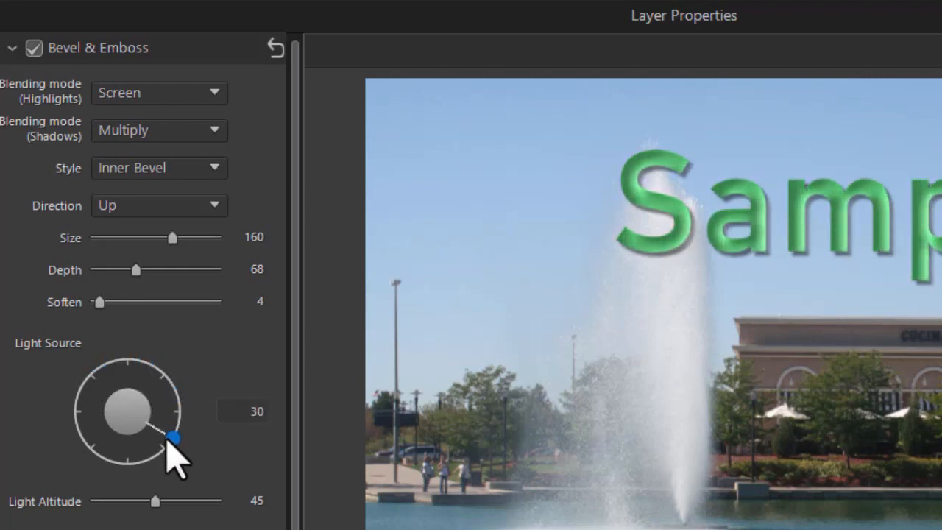
left_click_drag(170, 437, 131, 466)
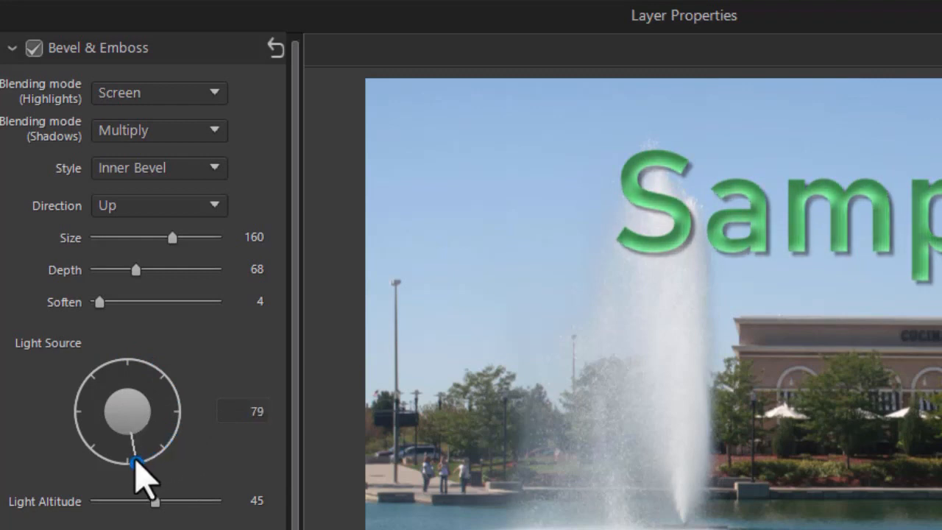
left_click_drag(131, 462, 77, 399)
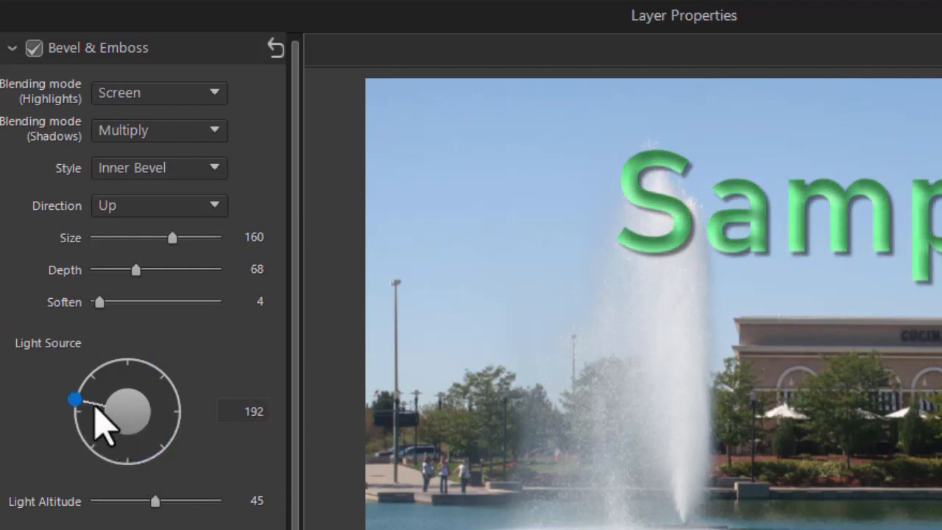
left_click_drag(73, 397, 90, 371)
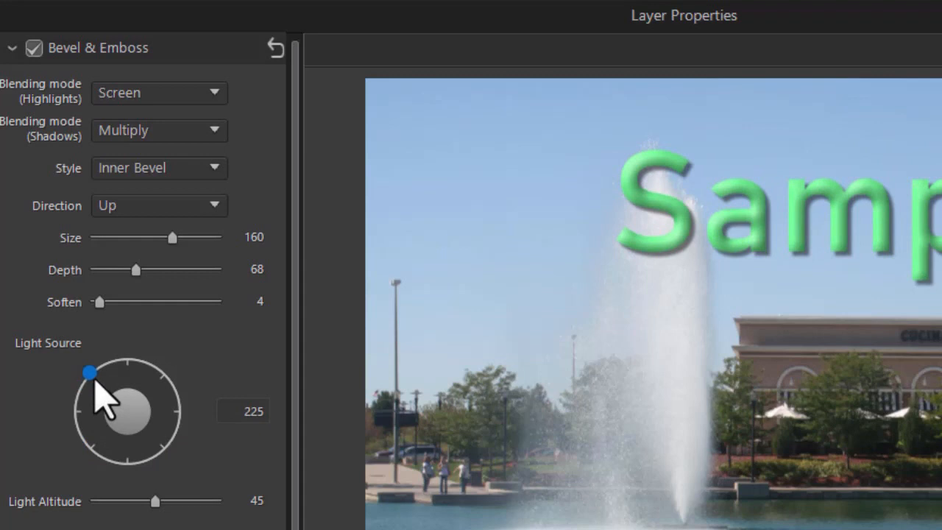
left_click_drag(90, 371, 85, 377)
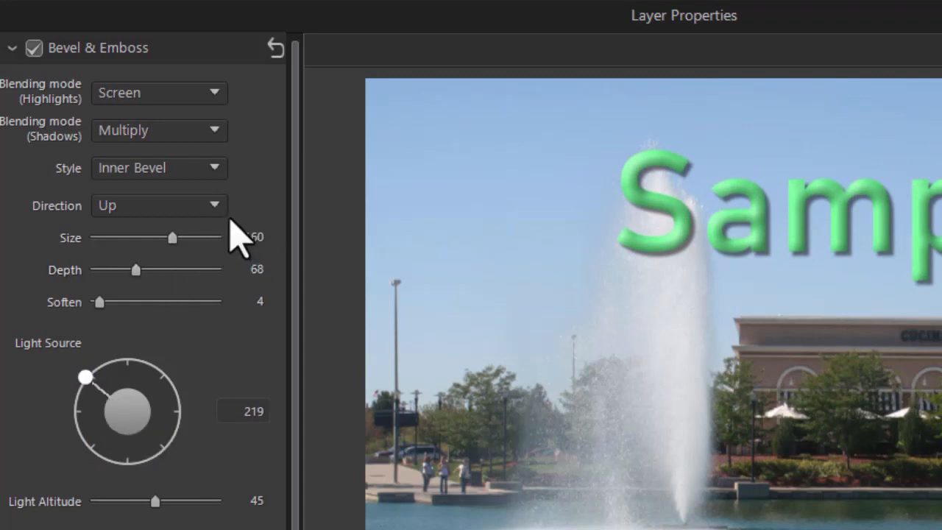
Keep the Up direction and switch to Outer Bevel with depth 28 and size 16.
left_click(159, 204)
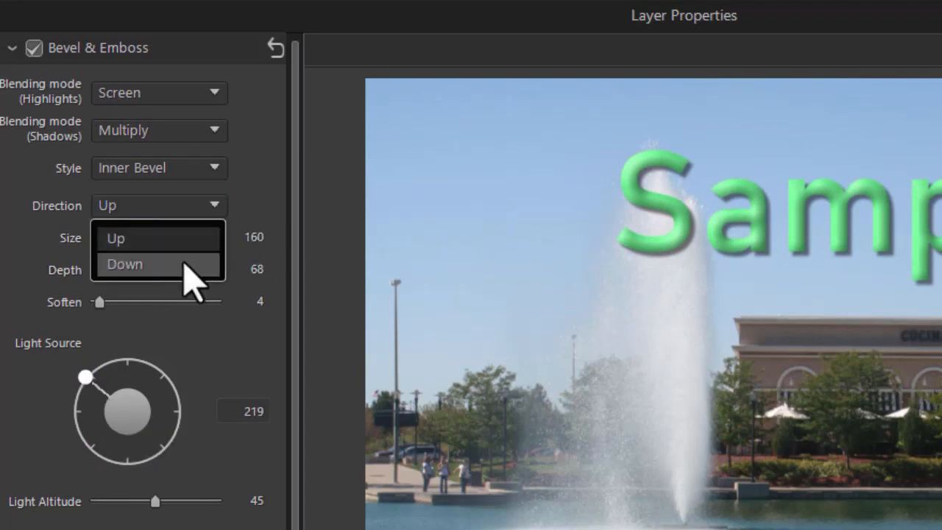
left_click(125, 264)
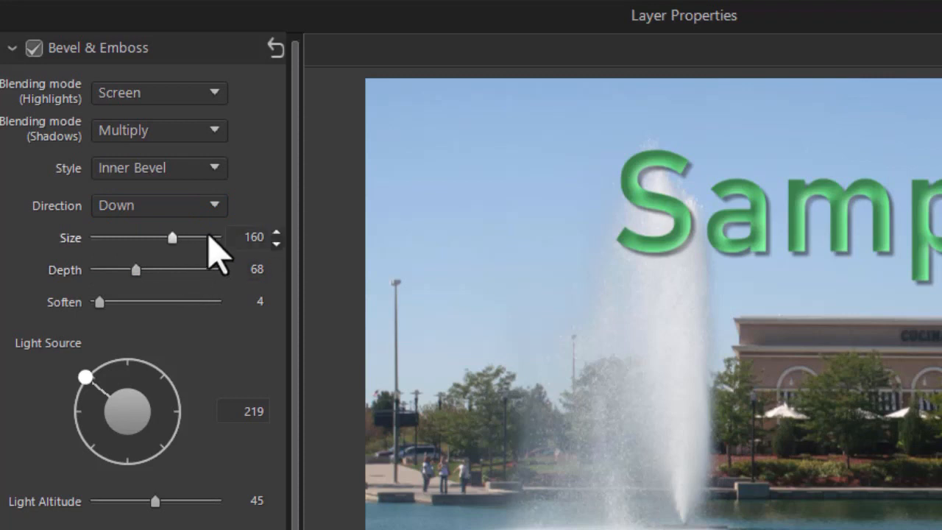
left_click(159, 206)
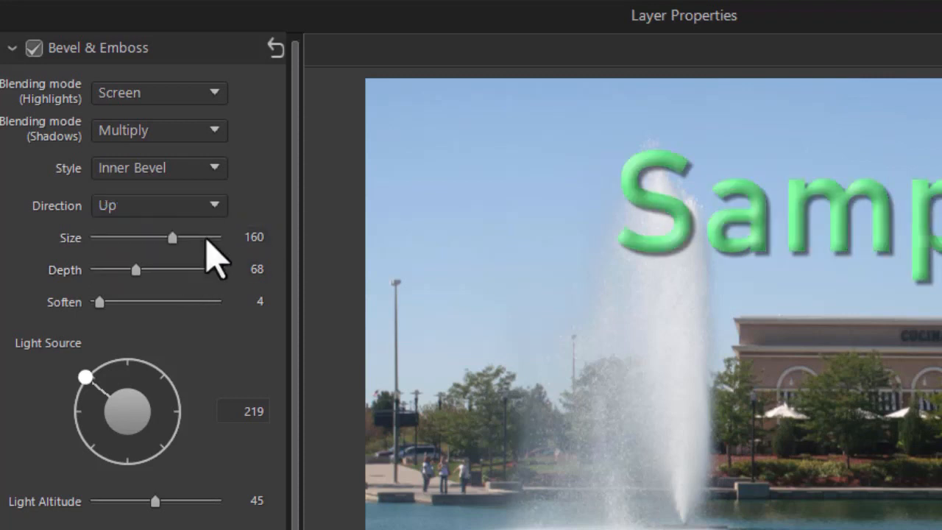
left_click(159, 206)
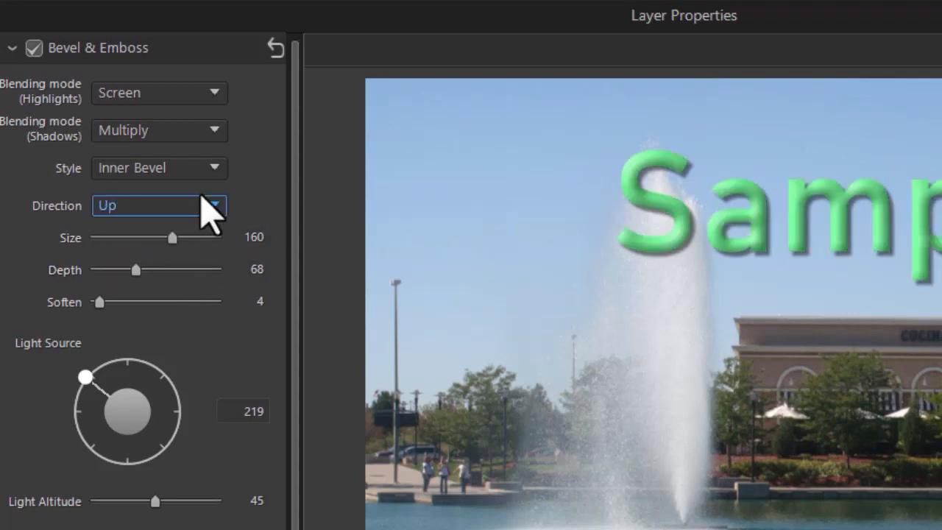
left_click(159, 168)
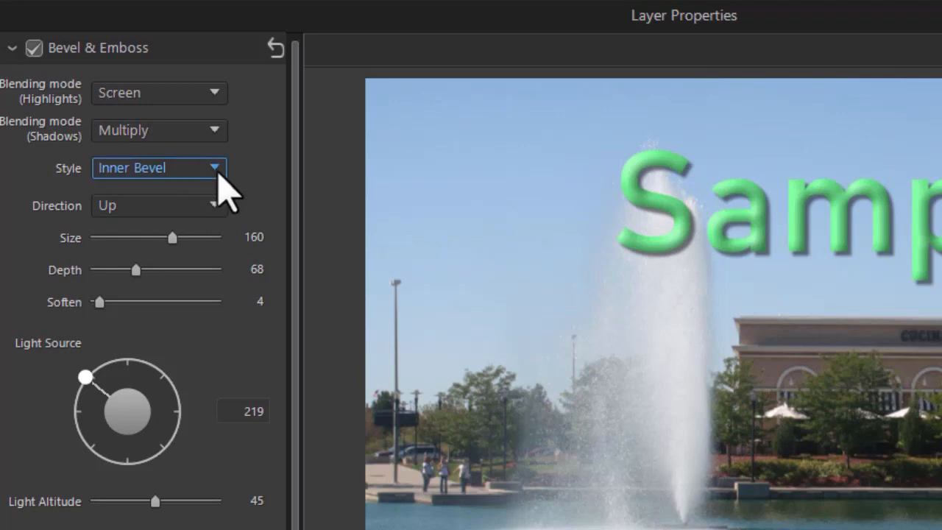
left_click(159, 167)
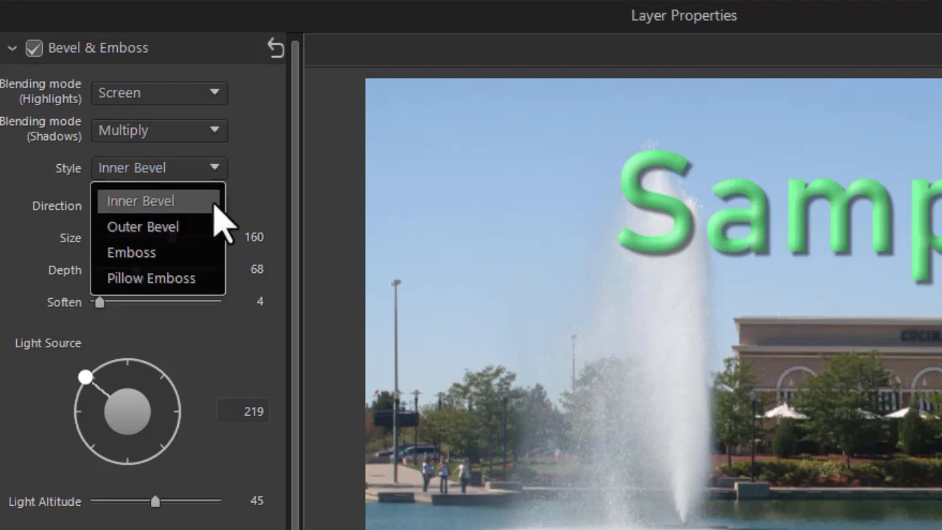
left_click(142, 227)
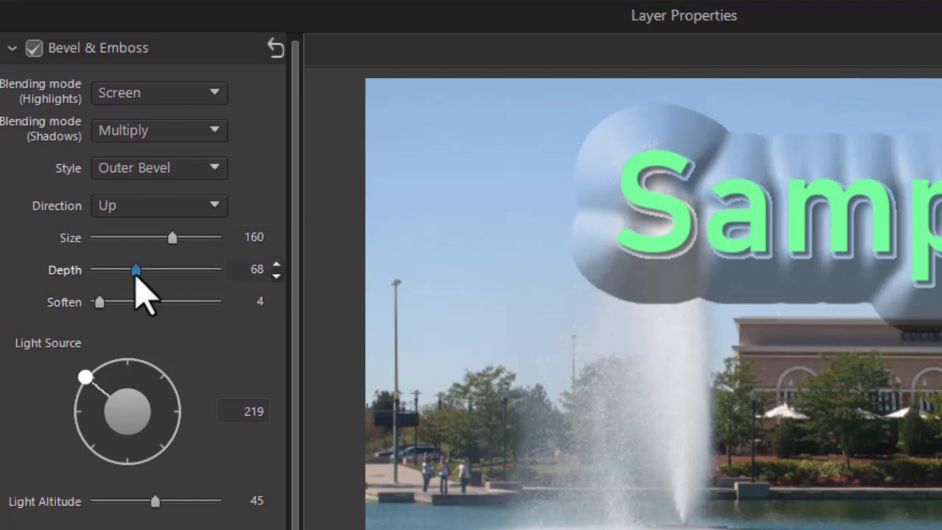
left_click_drag(135, 270, 112, 270)
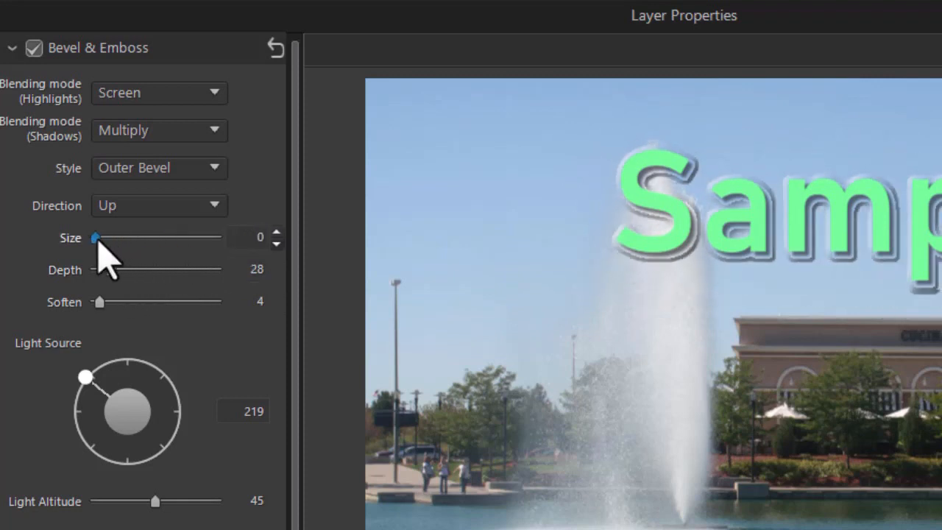
left_click_drag(93, 238, 103, 238)
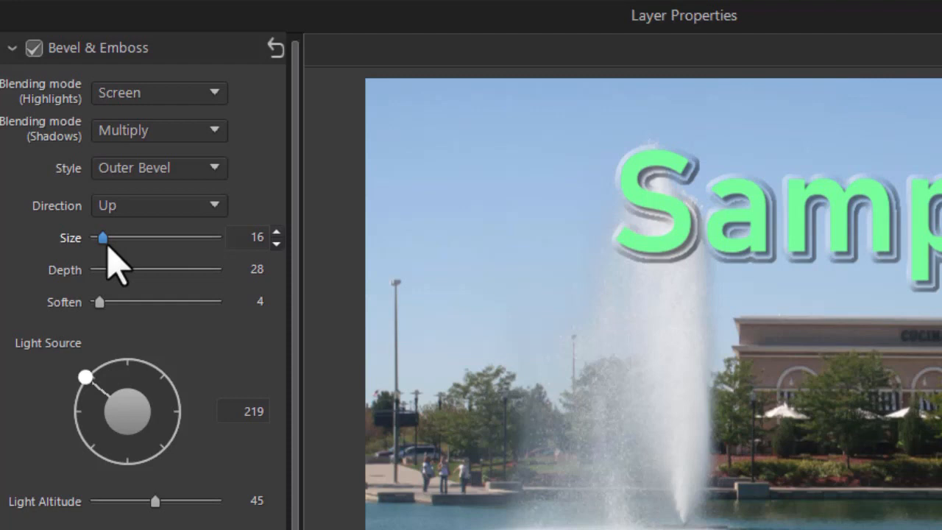
Change the style to Emboss with depth 53 and size 12.
left_click(159, 168)
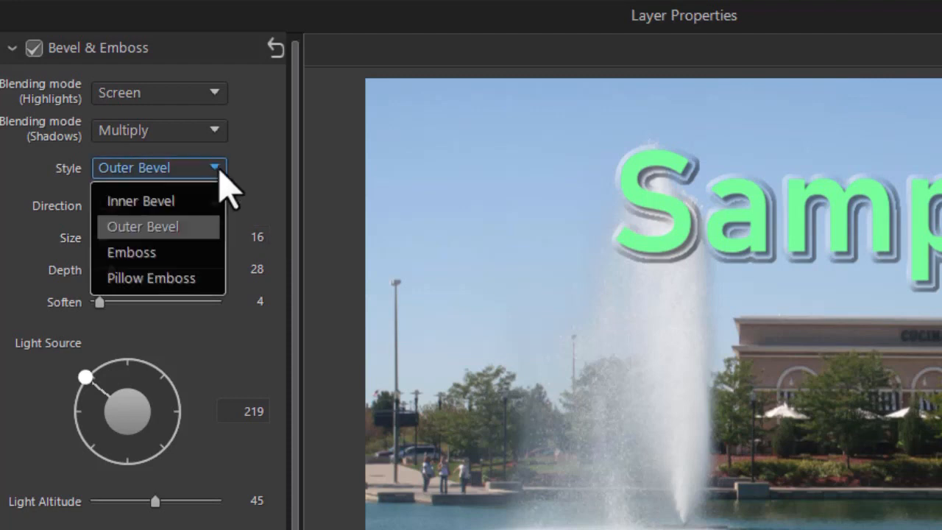
left_click(133, 252)
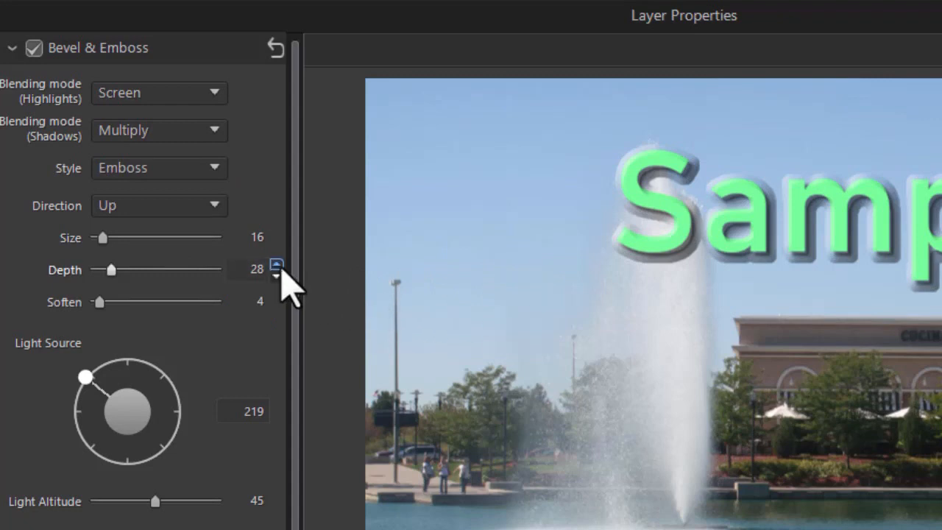
mouse_move(159, 302)
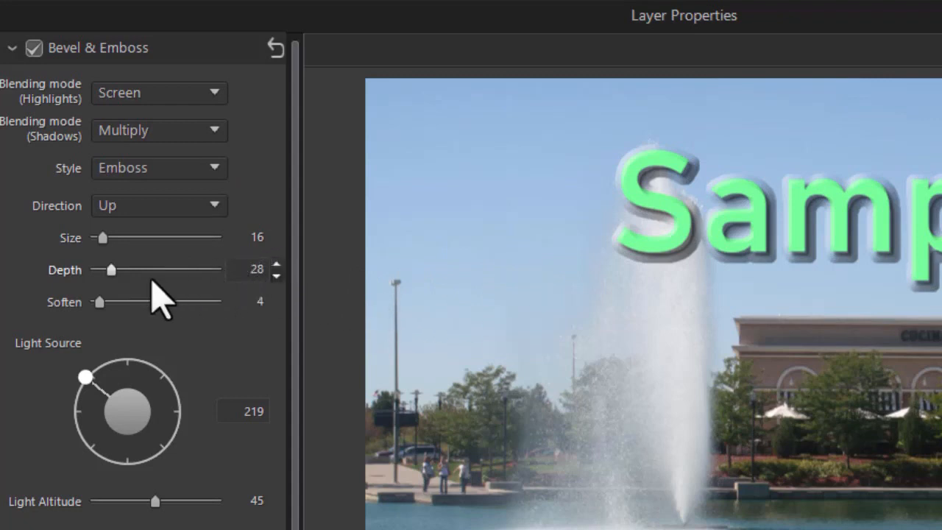
left_click_drag(112, 269, 147, 269)
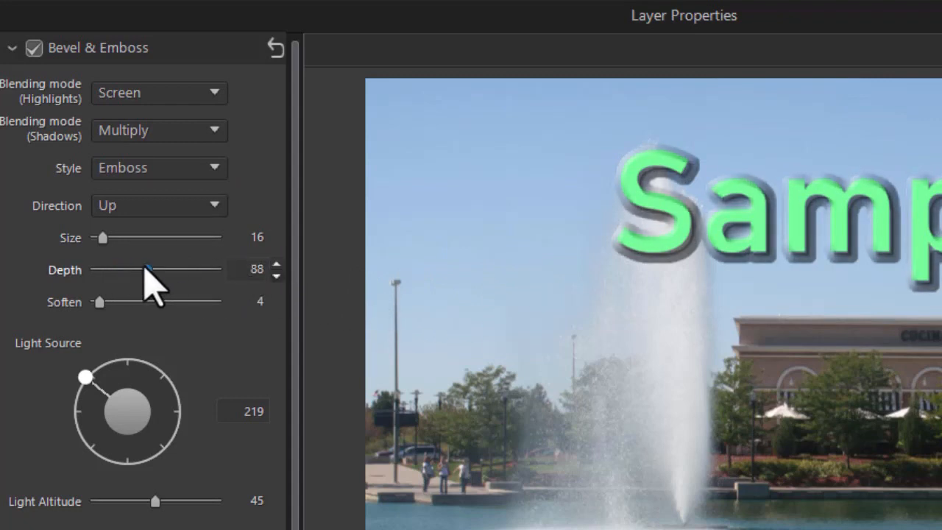
left_click_drag(150, 269, 125, 270)
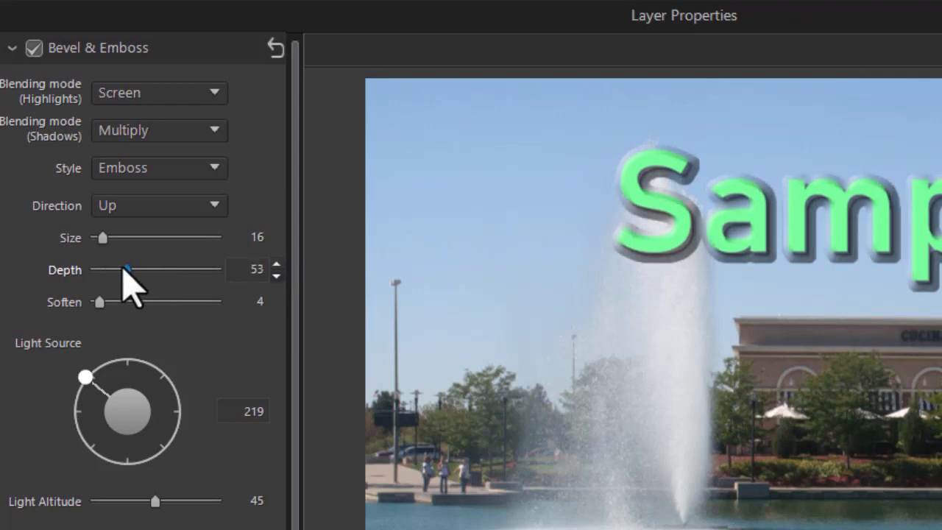
left_click_drag(103, 237, 139, 237)
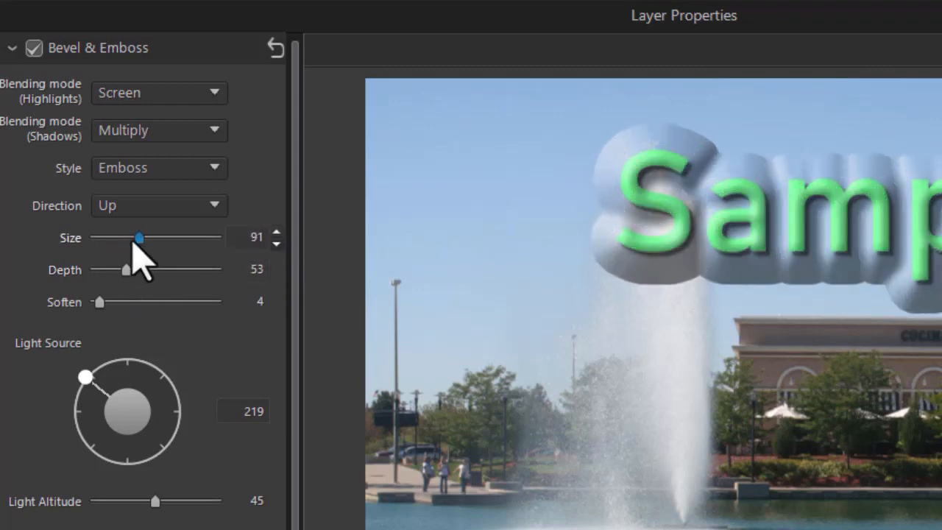
left_click_drag(140, 237, 103, 237)
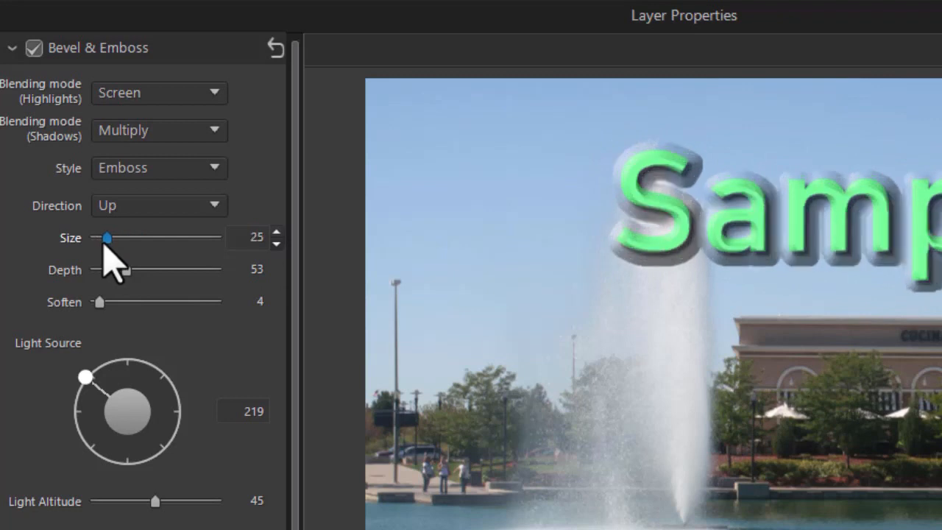
left_click_drag(106, 237, 100, 237)
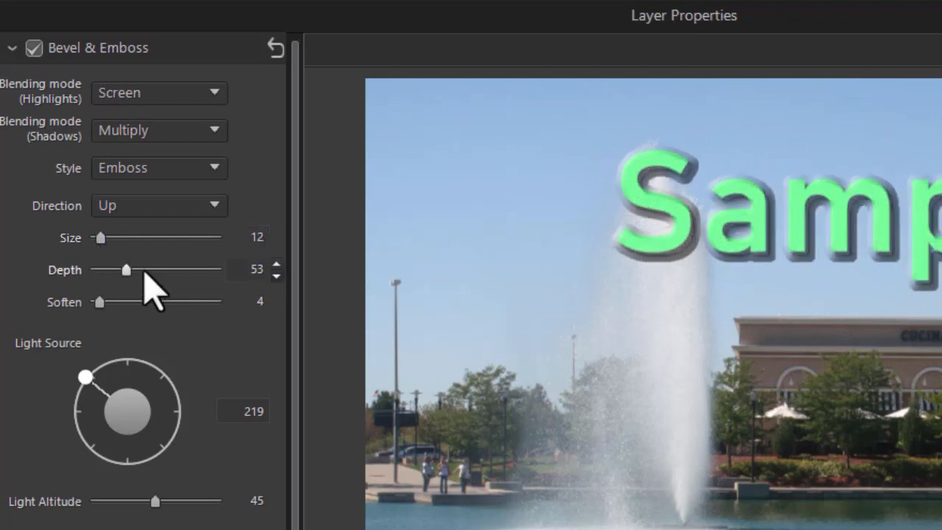
Return the style to Inner Bevel and enlarge its size to about 67.
left_click(159, 168)
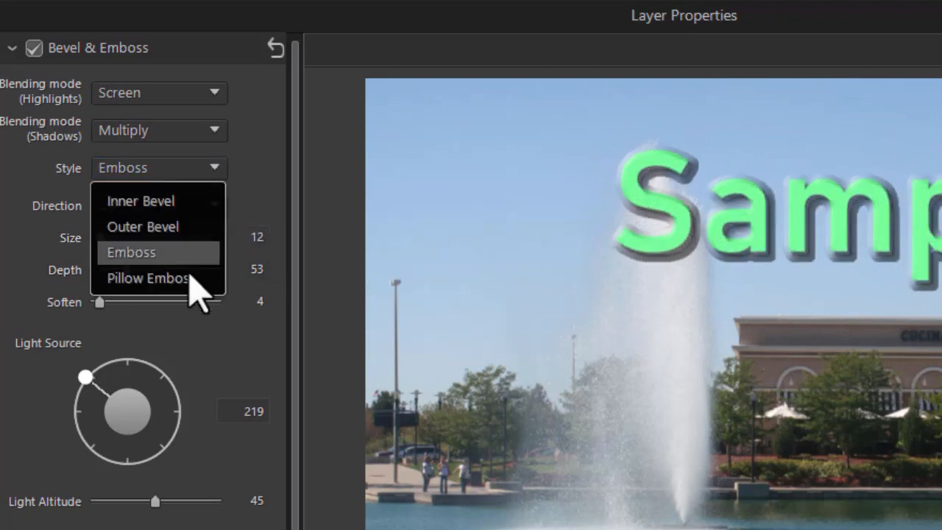
left_click(147, 277)
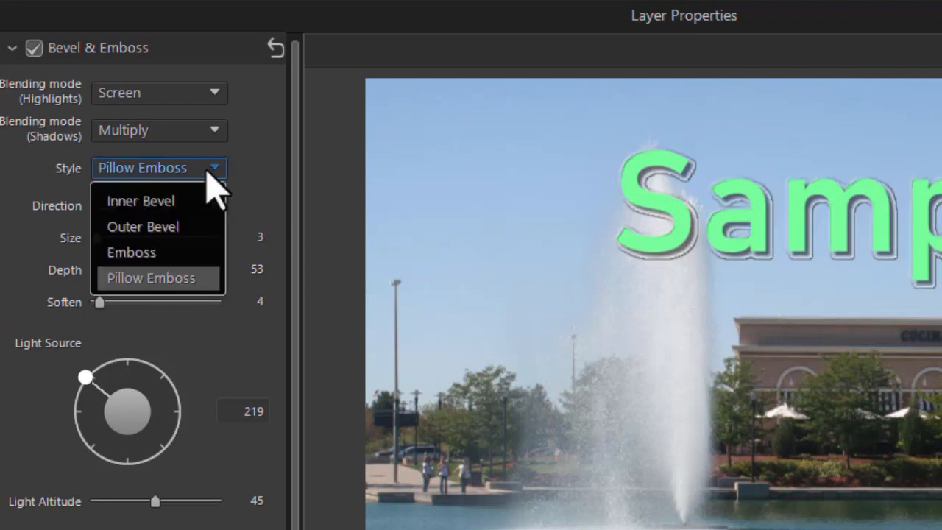
left_click(141, 200)
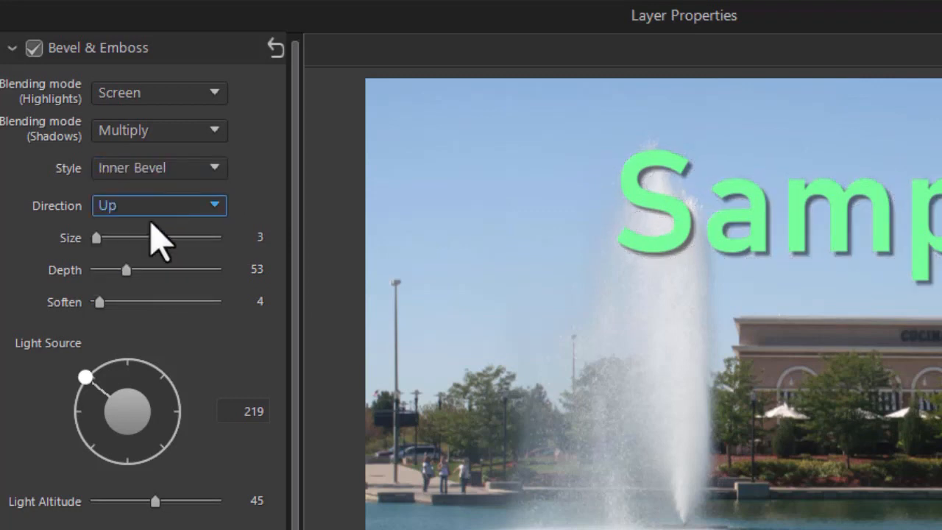
left_click_drag(96, 238, 124, 237)
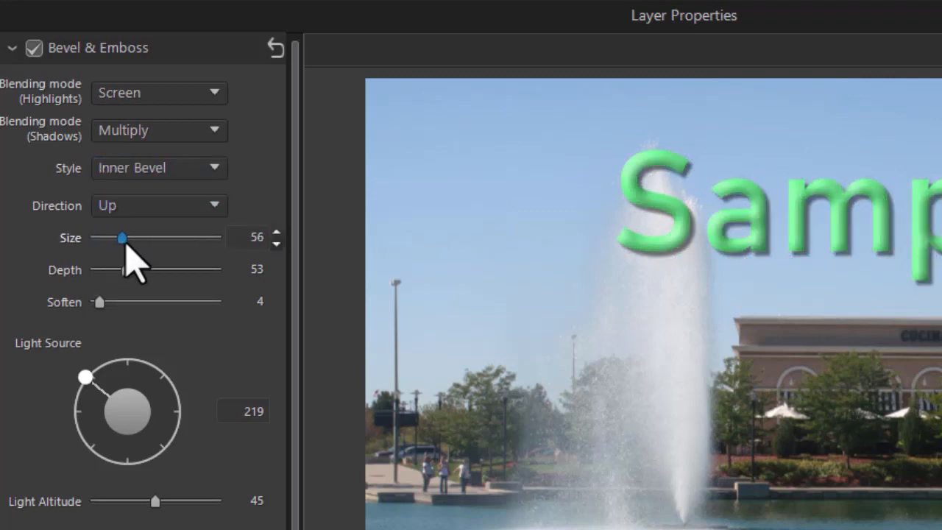
left_click_drag(121, 237, 126, 237)
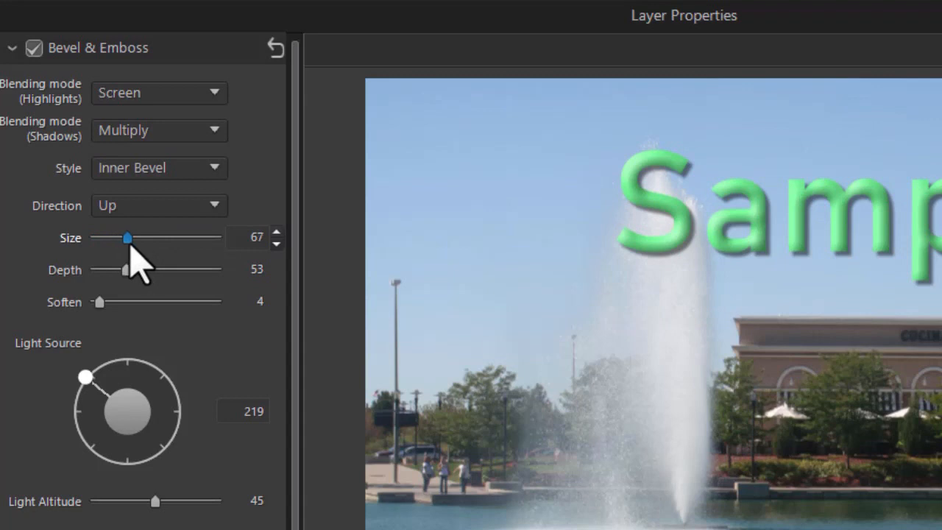
left_click_drag(124, 236, 131, 236)
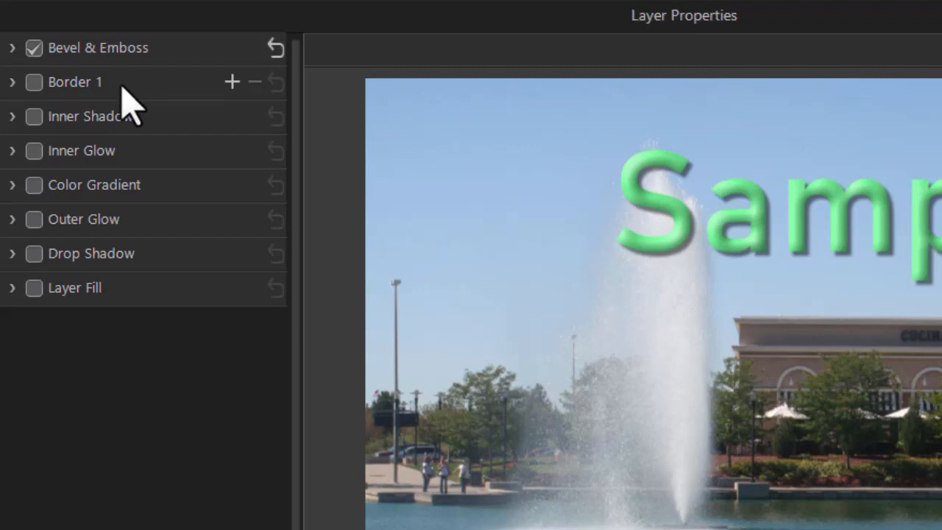
Enable Border 1 as an outside border at size 8 and opacity 93.
left_click(32, 82)
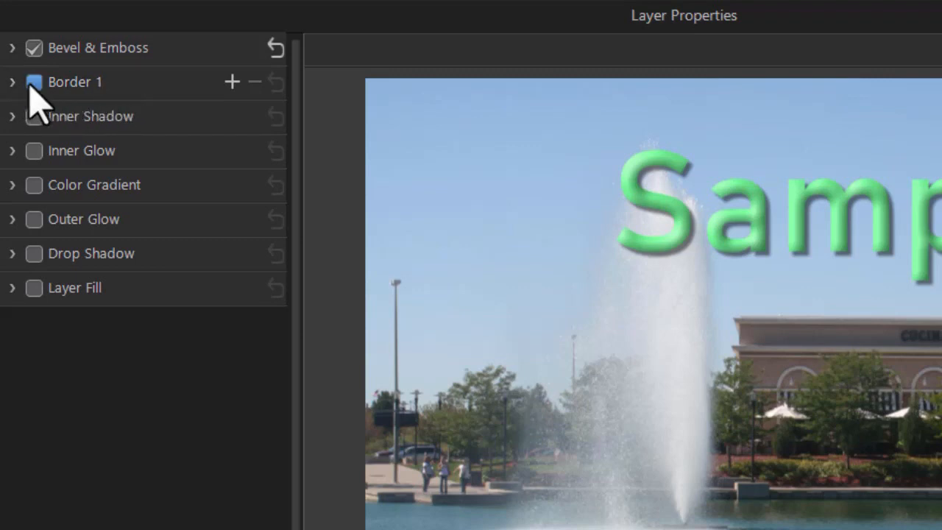
mouse_move(32, 82)
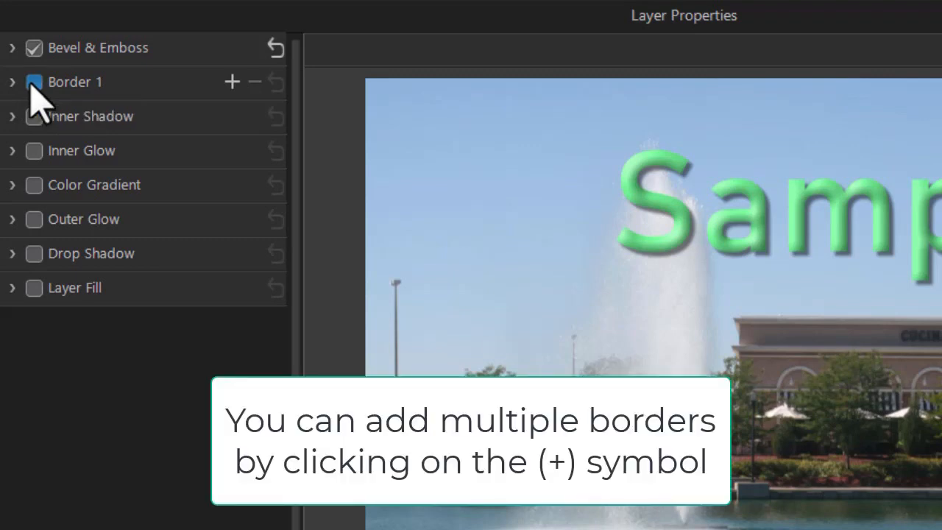
left_click(11, 83)
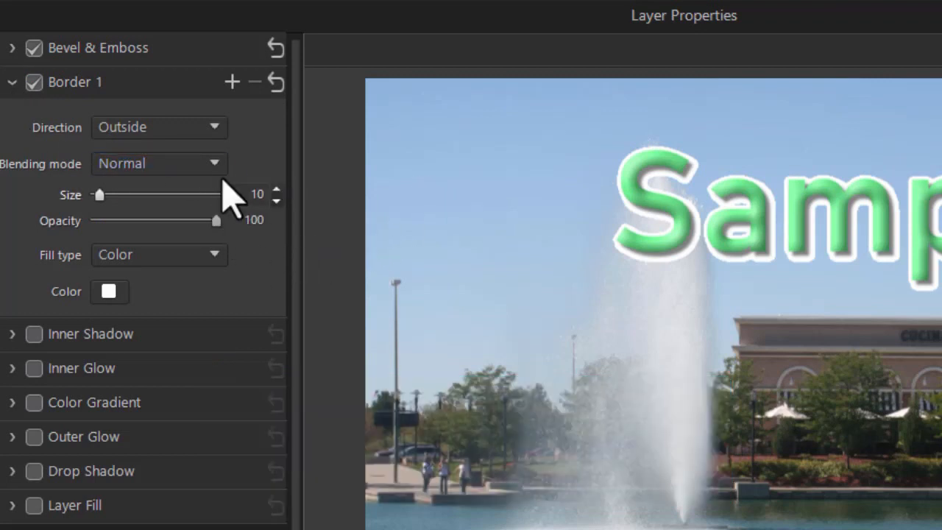
left_click(159, 127)
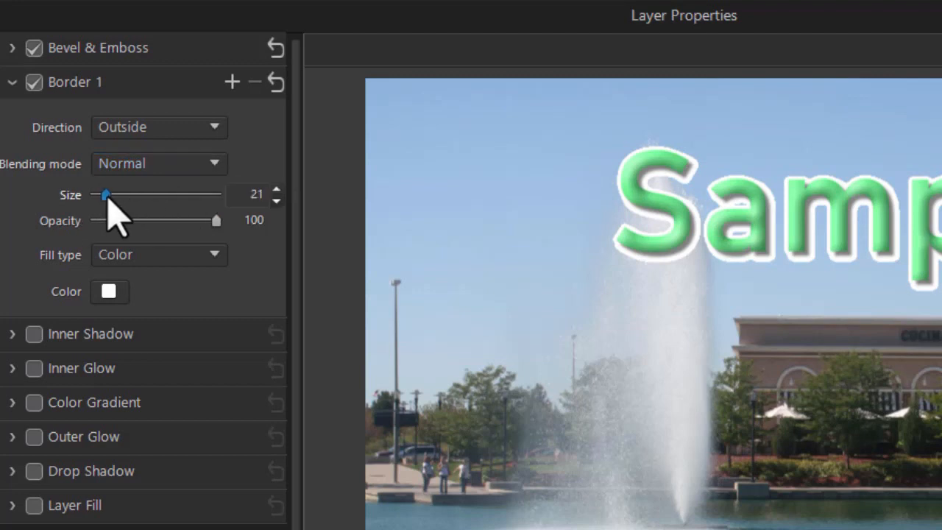
left_click_drag(103, 195, 98, 195)
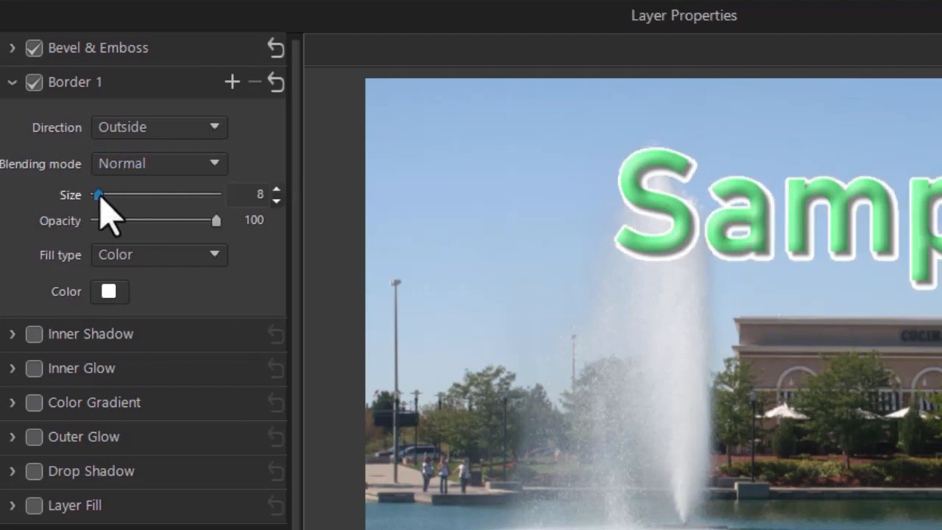
left_click_drag(218, 221, 162, 221)
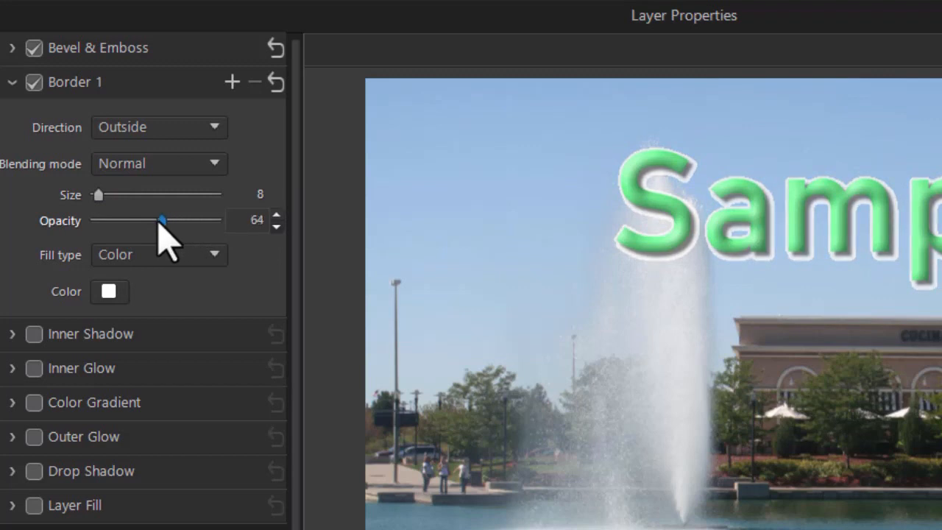
left_click_drag(162, 221, 207, 221)
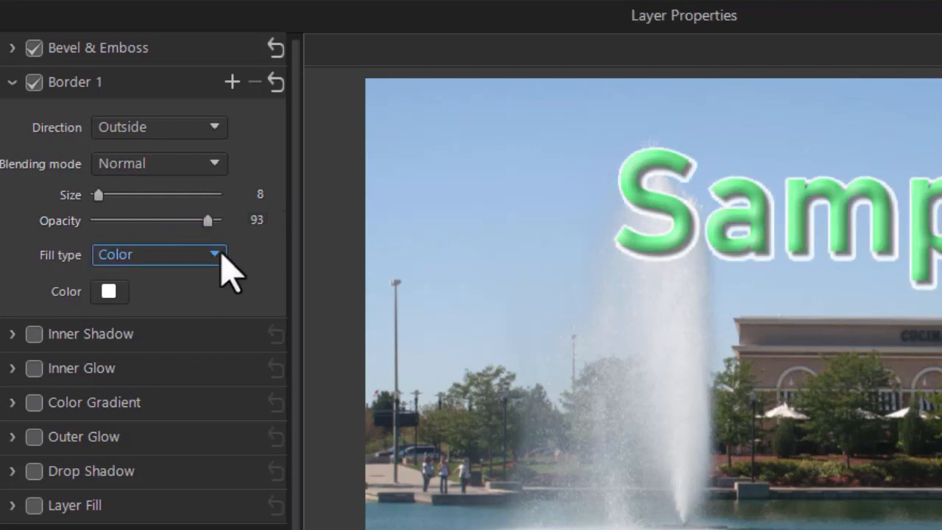
left_click(159, 253)
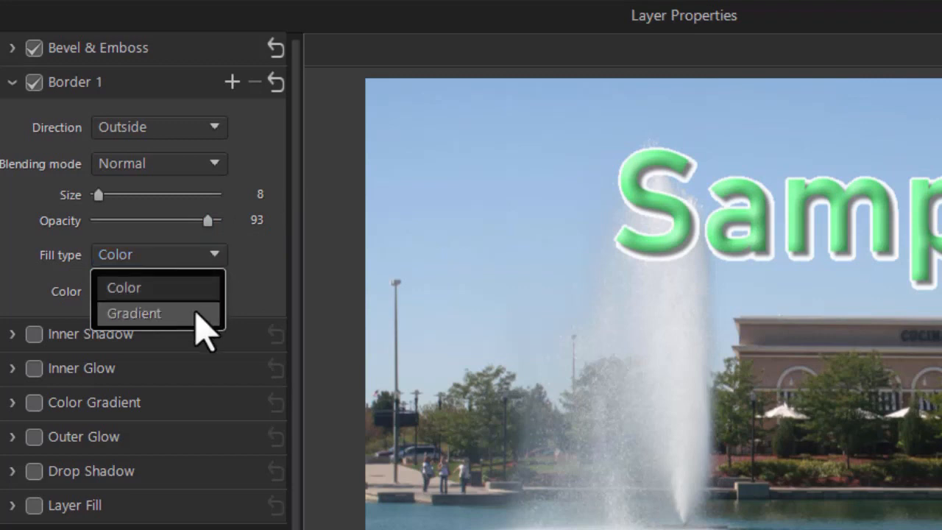
mouse_move(287, 295)
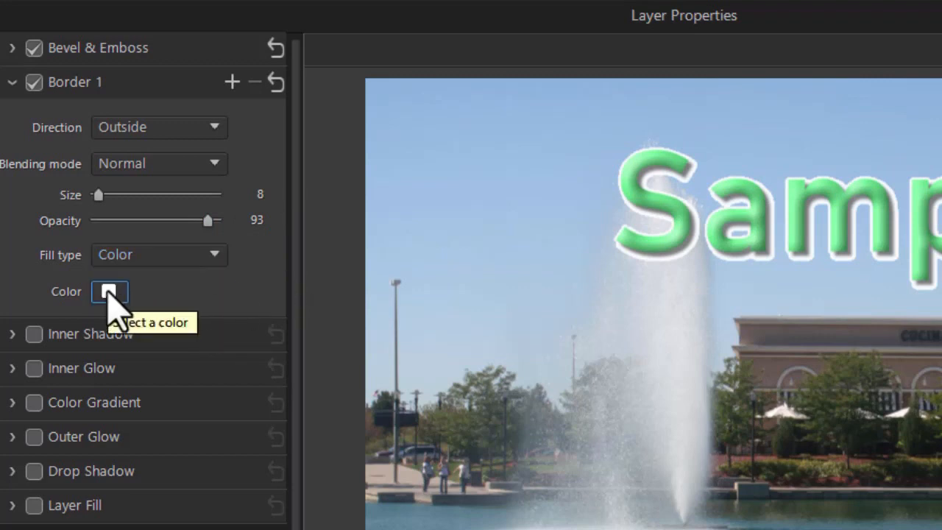
Change the border colour from white to blue in the Color Picker.
left_click(109, 292)
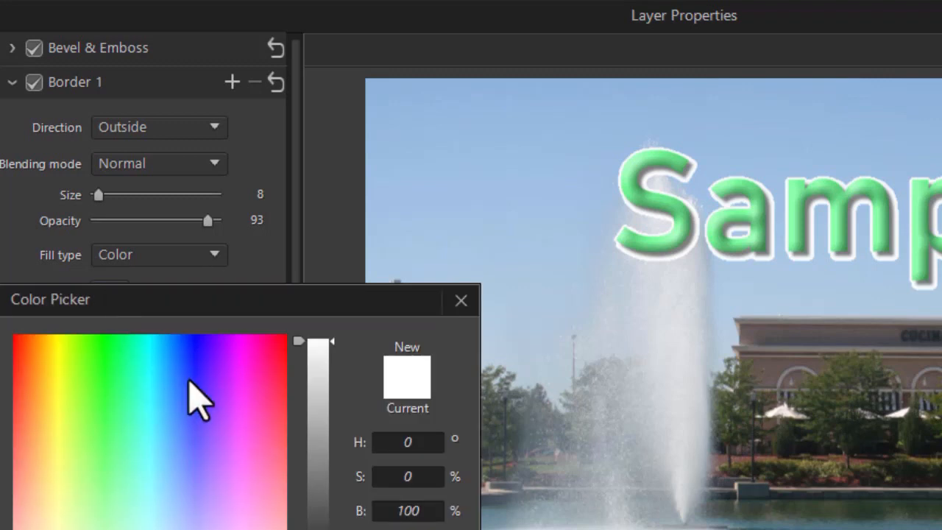
left_click(187, 389)
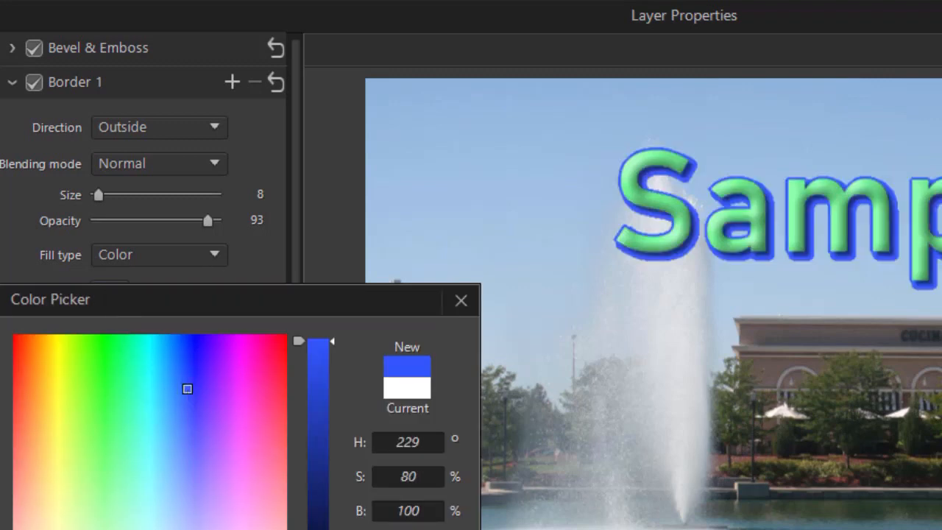
left_click(460, 300)
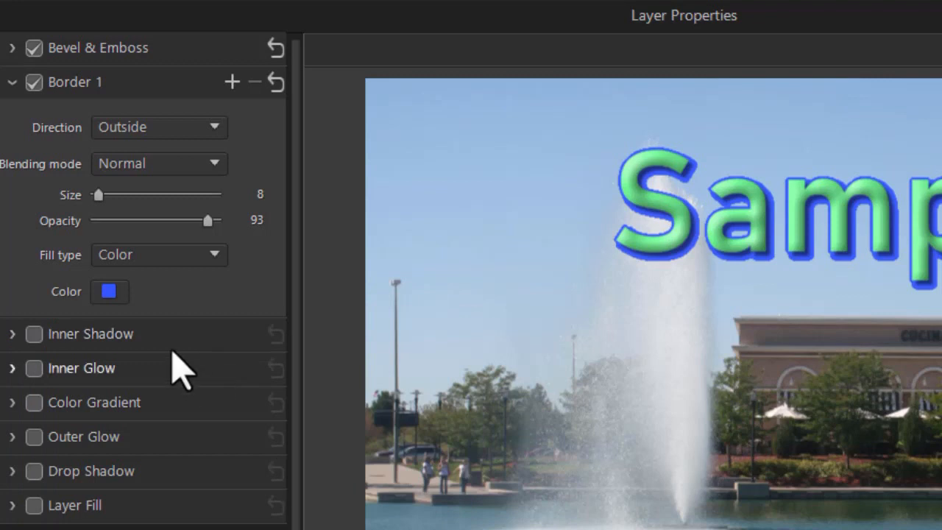
left_click(159, 253)
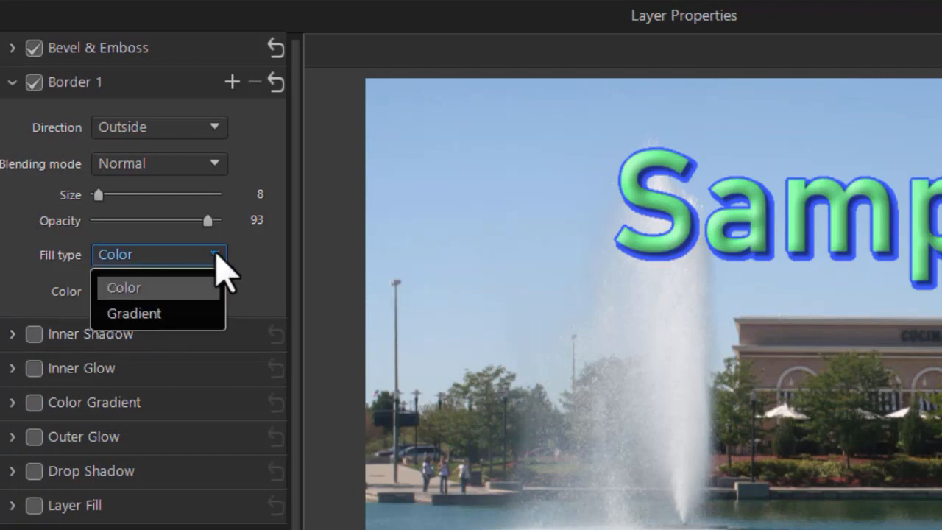
left_click(134, 312)
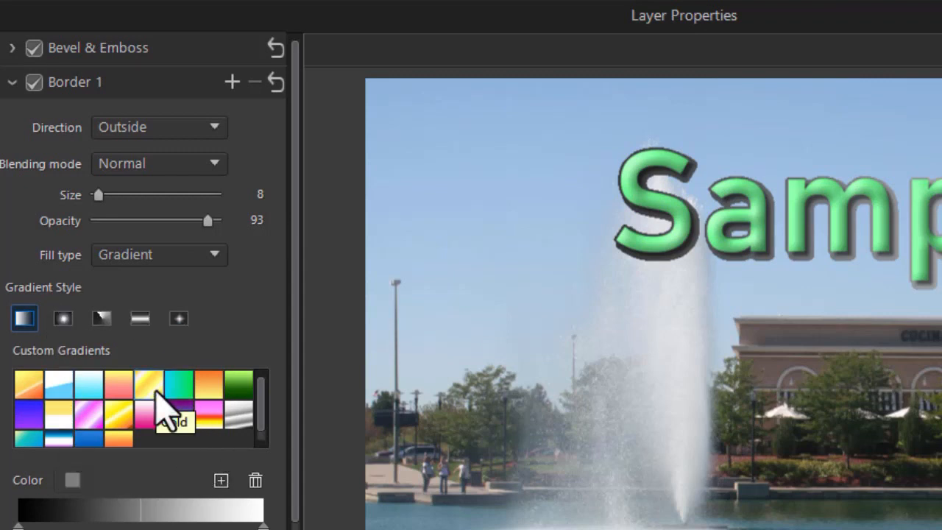
mouse_move(209, 380)
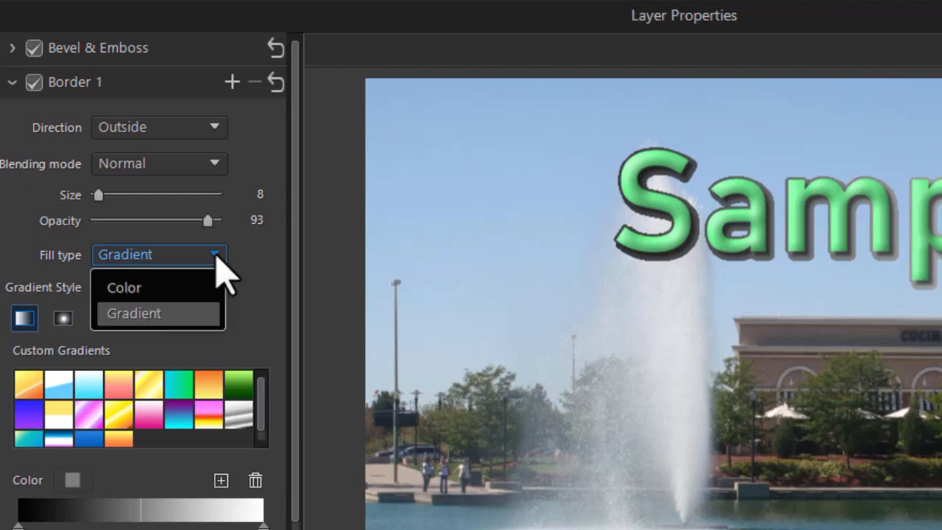
left_click(123, 288)
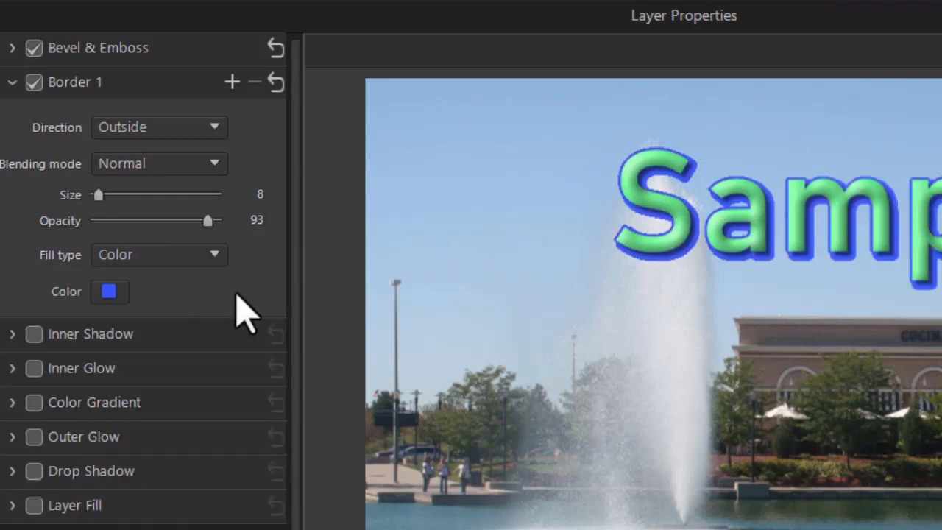
mouse_move(129, 220)
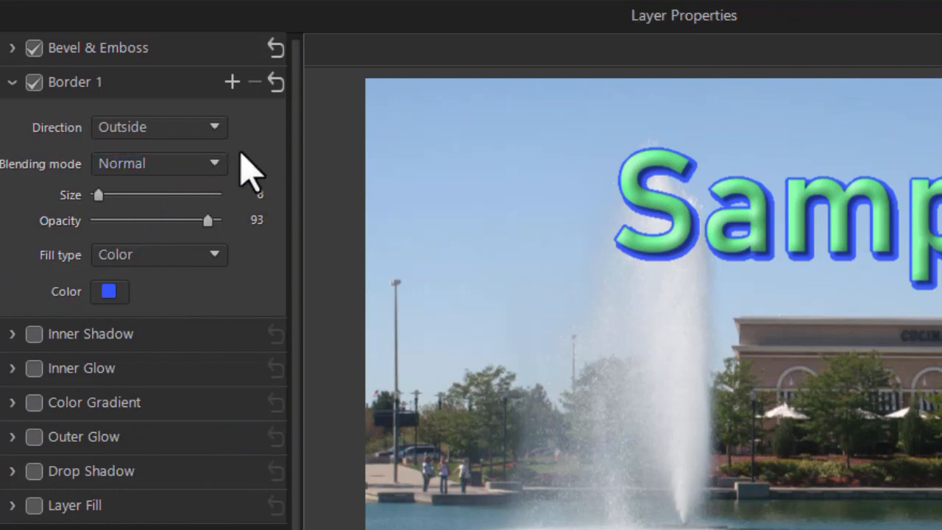
Set the border direction to Inside and bring its size back down to 0.
left_click(159, 126)
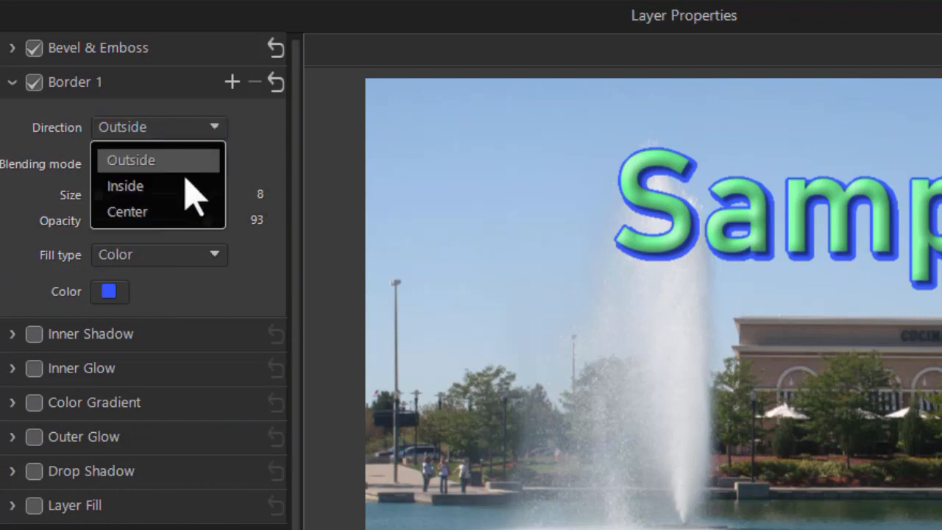
left_click(125, 186)
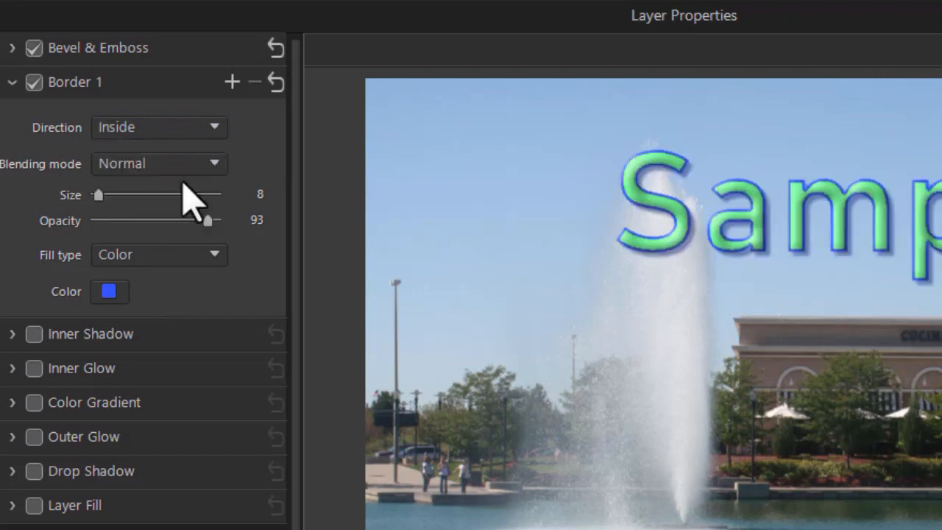
mouse_move(666, 280)
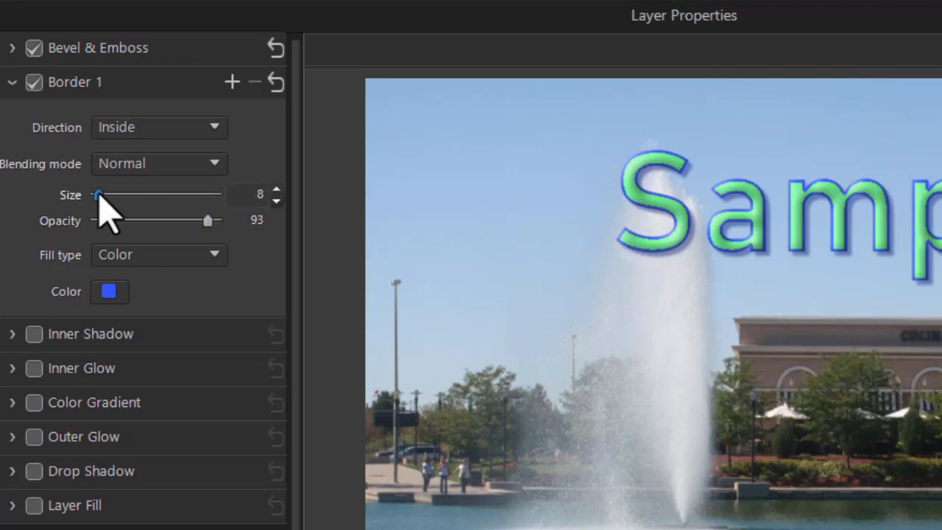
left_click_drag(97, 194, 115, 195)
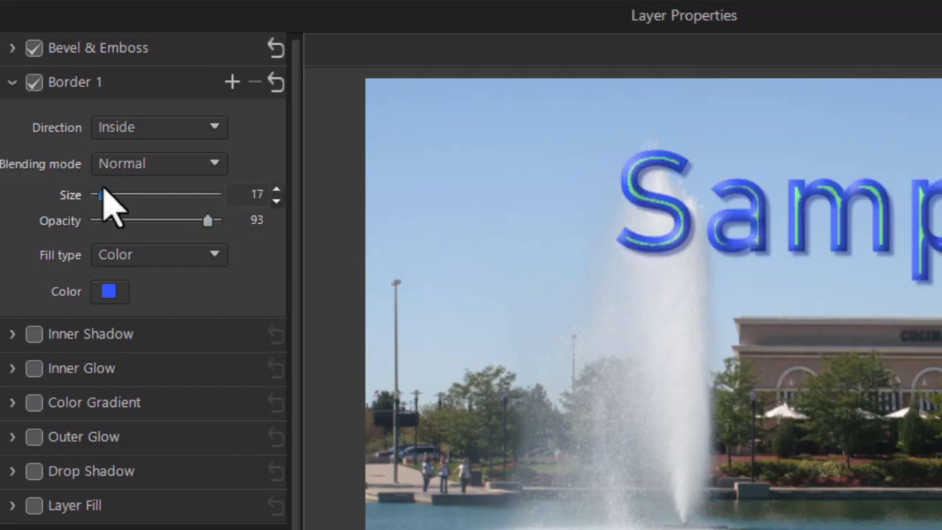
left_click_drag(100, 194, 130, 194)
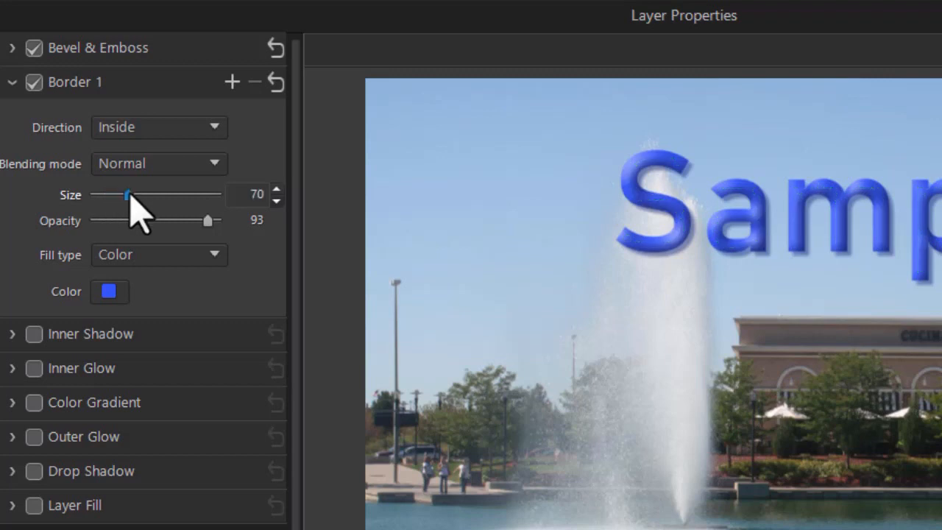
left_click_drag(130, 194, 156, 195)
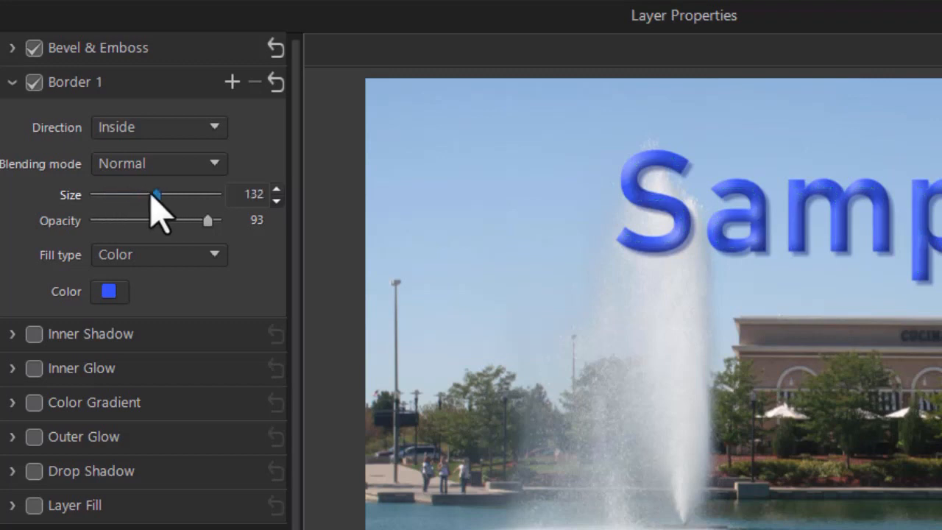
left_click_drag(154, 195, 88, 194)
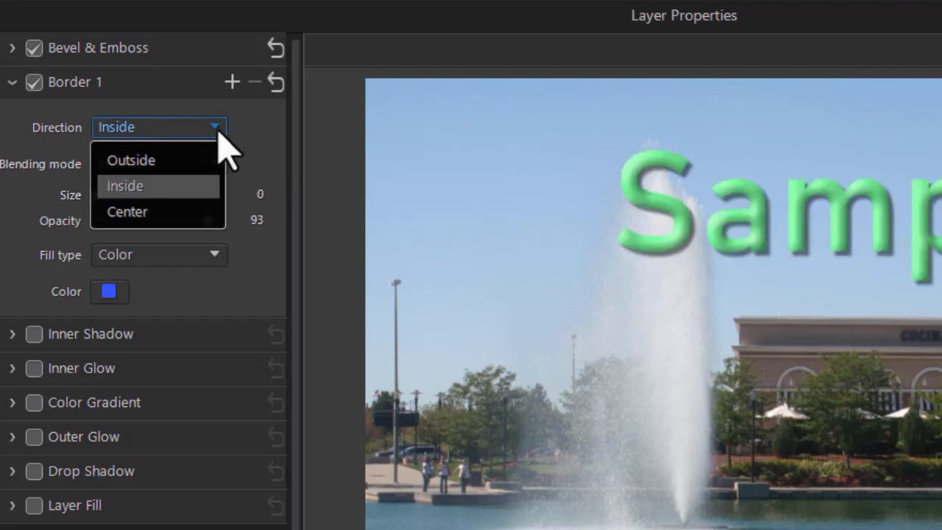
Center Border 1 on the letter edges and try its size around 40 before it is switched off.
left_click(126, 212)
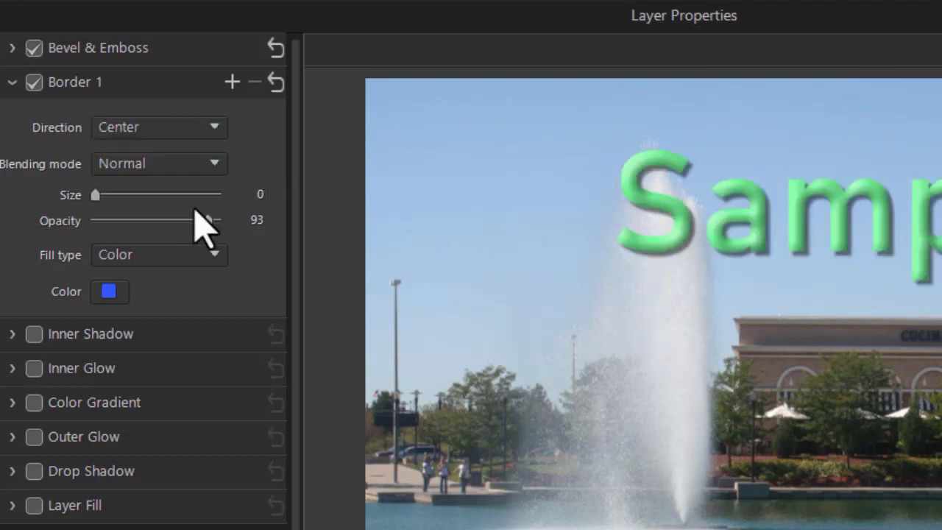
left_click_drag(94, 194, 120, 194)
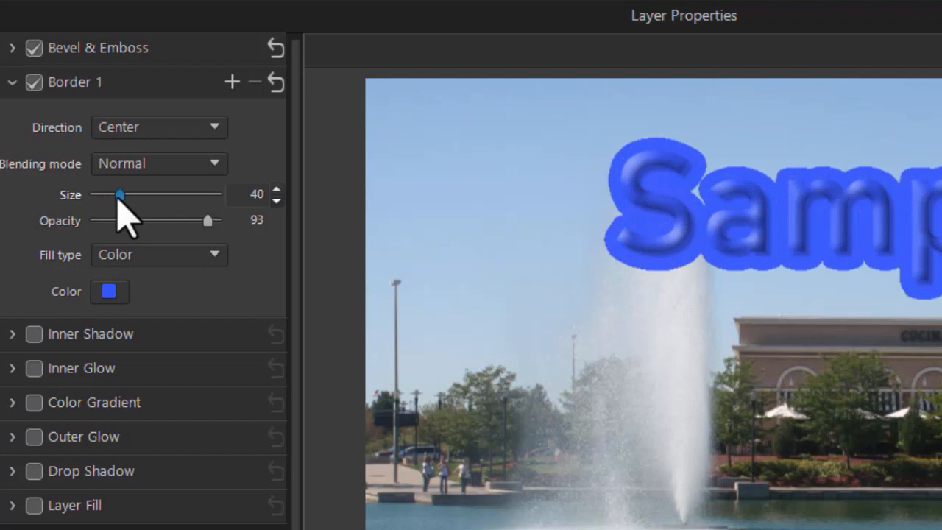
left_click_drag(120, 194, 94, 195)
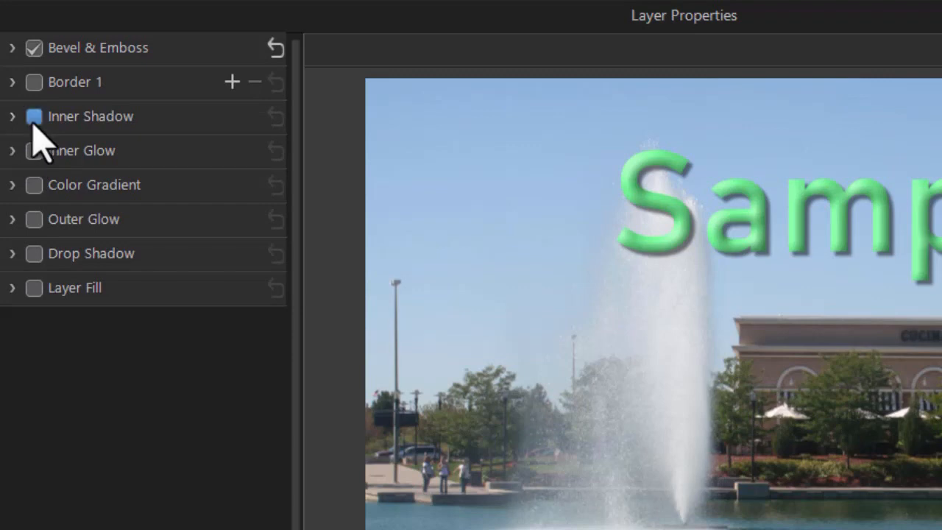
Enable Inner Shadow with opacity 89 and light source angle 224.
left_click(32, 117)
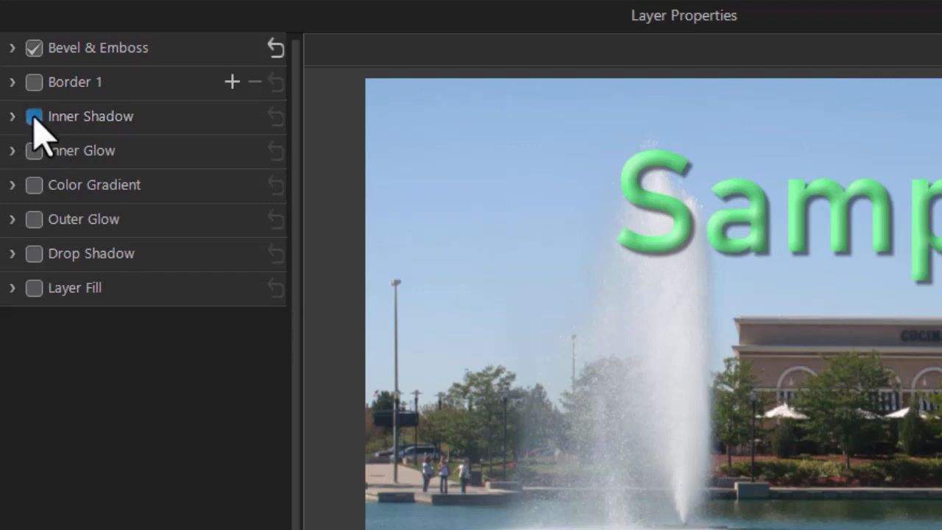
left_click(33, 116)
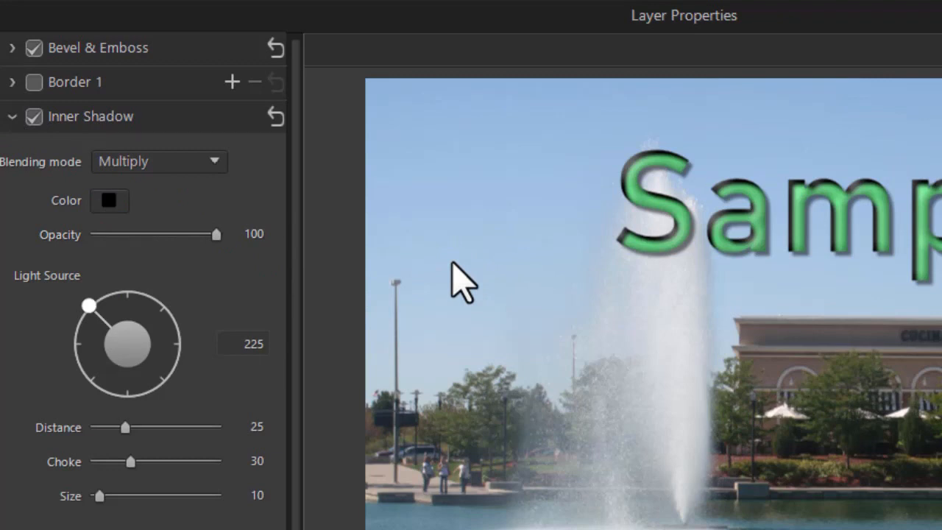
mouse_move(253, 236)
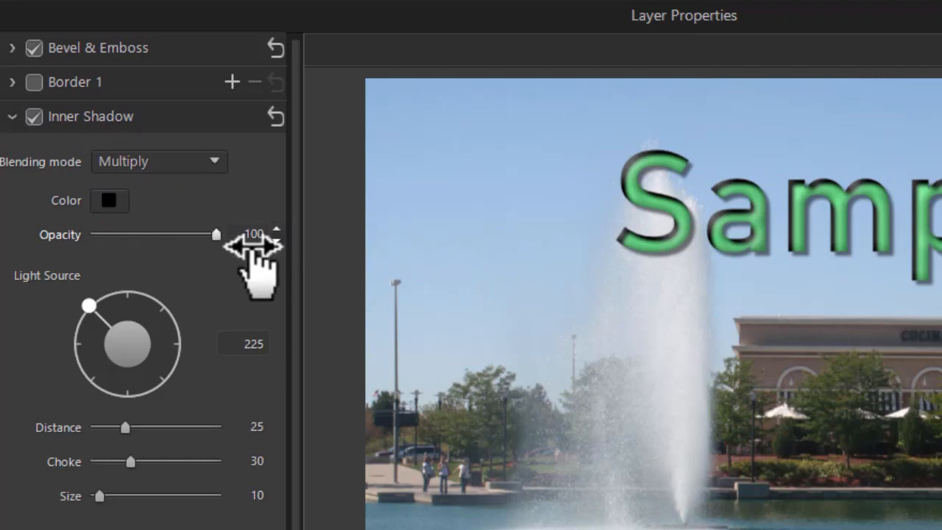
left_click_drag(214, 234, 132, 234)
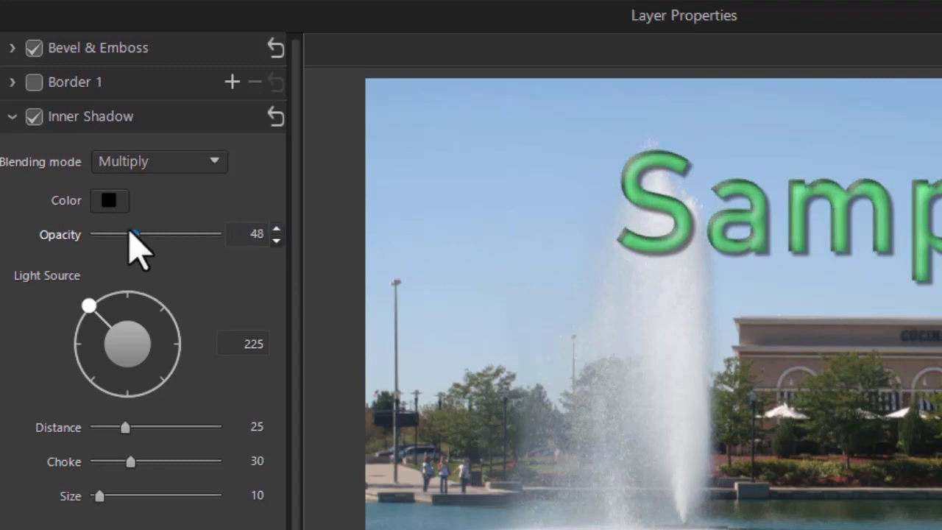
left_click_drag(135, 234, 204, 234)
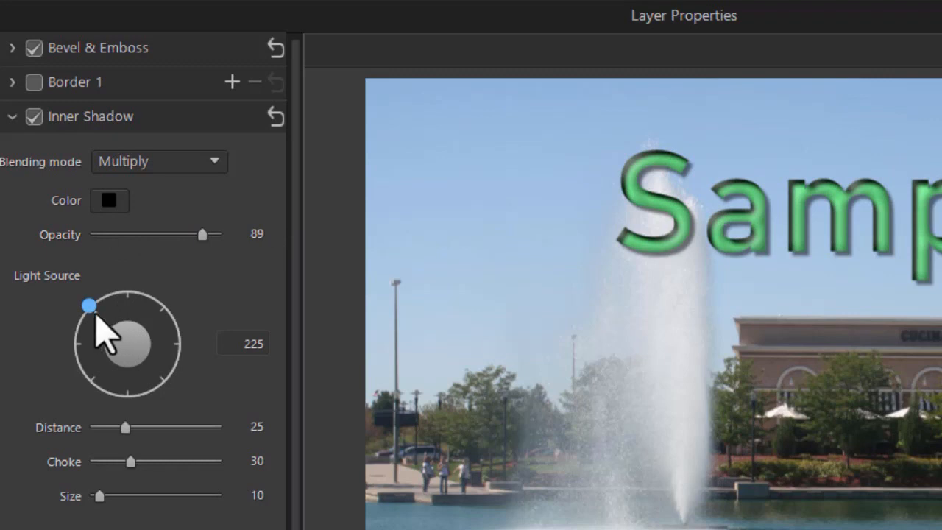
left_click_drag(88, 303, 172, 318)
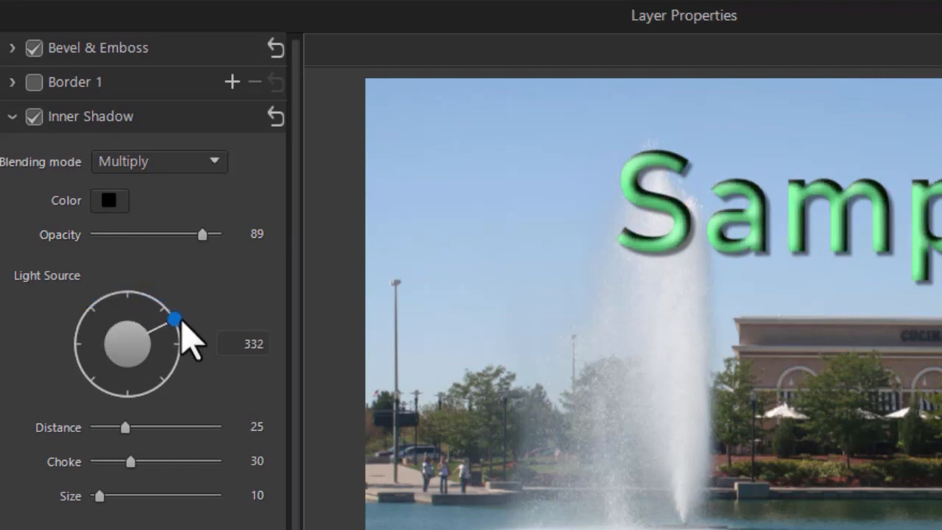
left_click_drag(174, 318, 85, 305)
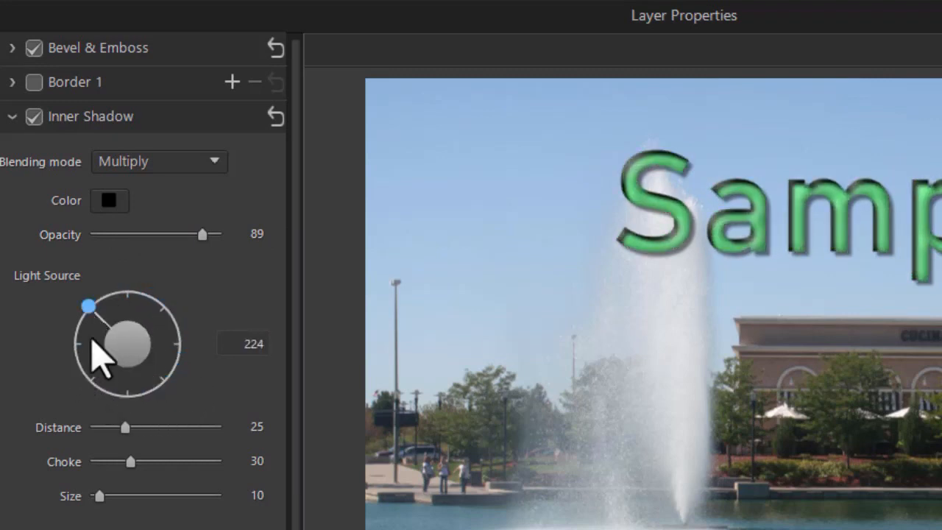
Set the inner shadow distance to 6 and choke to 12.
left_click_drag(125, 427, 119, 427)
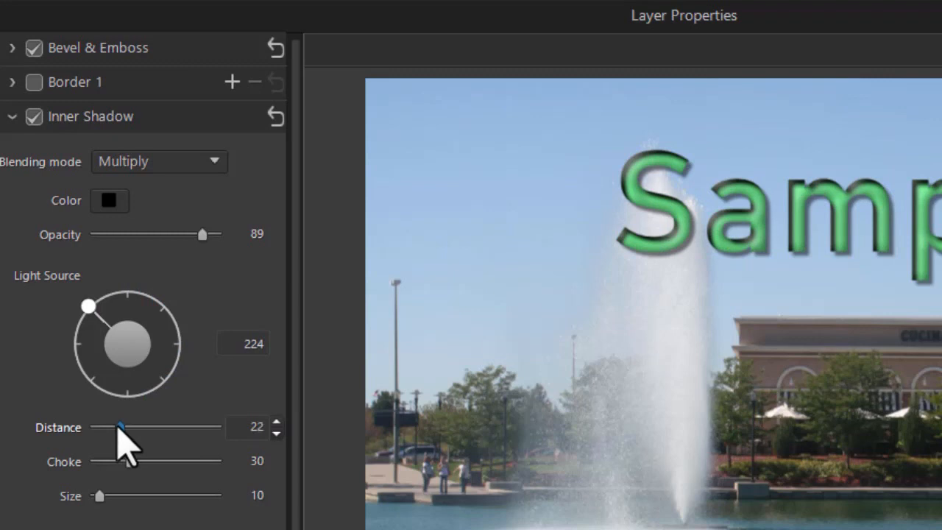
left_click_drag(120, 427, 131, 427)
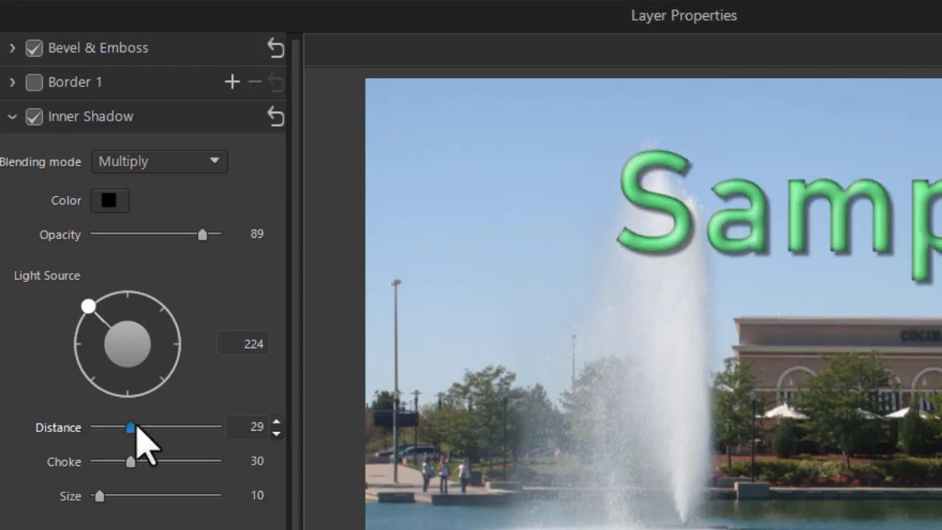
left_click_drag(131, 427, 101, 427)
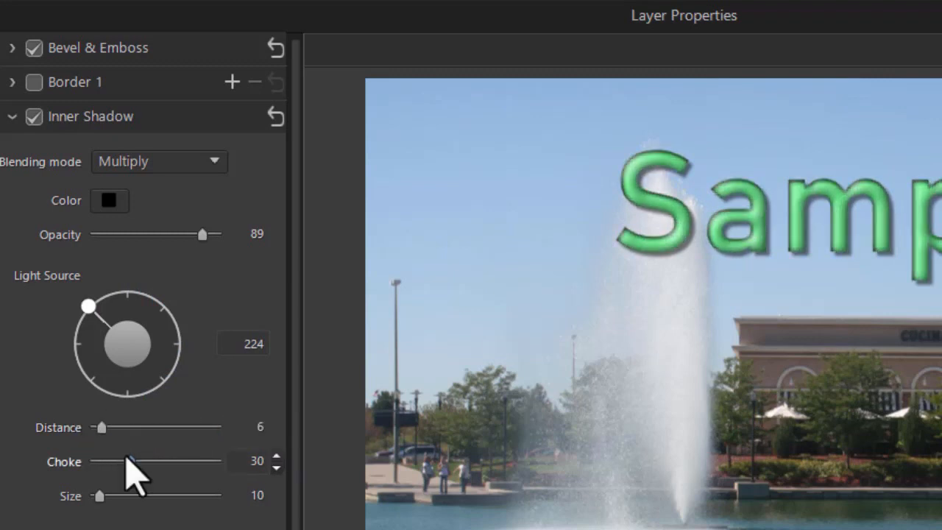
left_click_drag(131, 461, 124, 461)
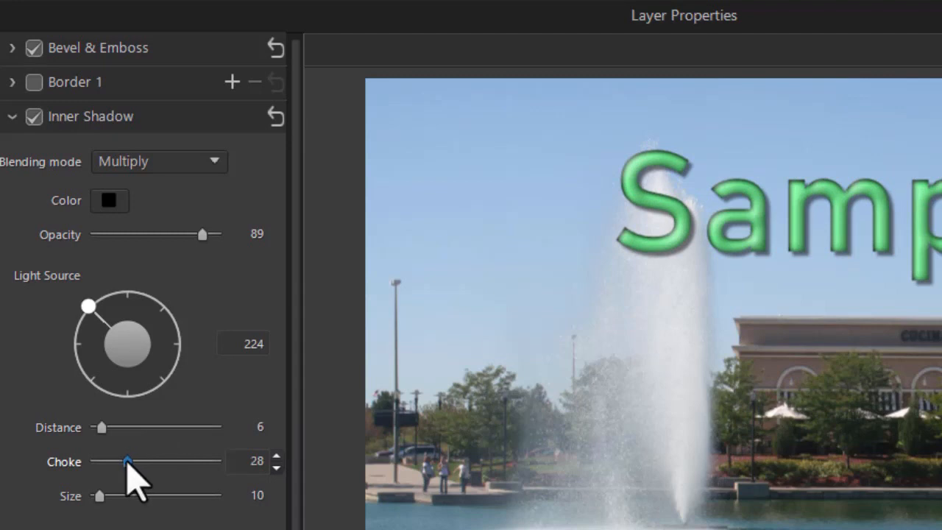
left_click_drag(125, 461, 100, 461)
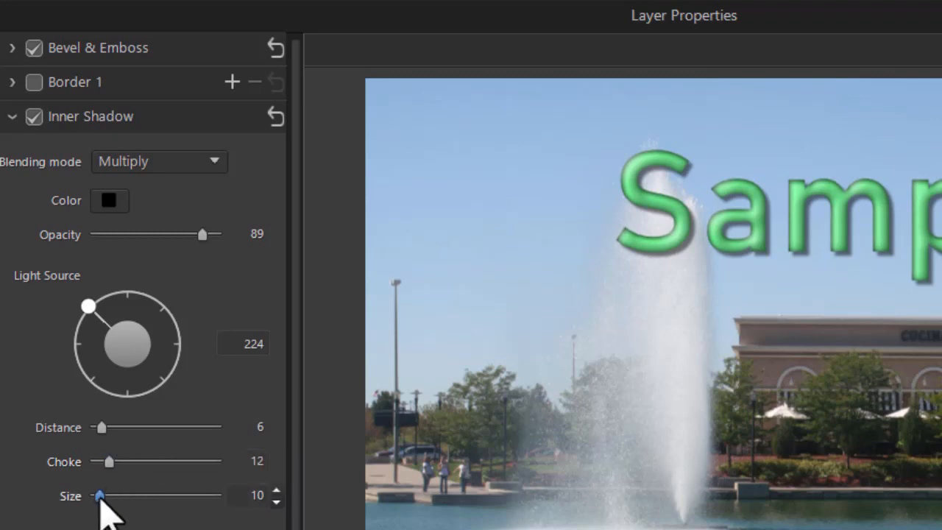
Try inner shadow sizes 21 and 8, settle back on size 1, then switch the effect off.
left_click_drag(100, 495, 120, 495)
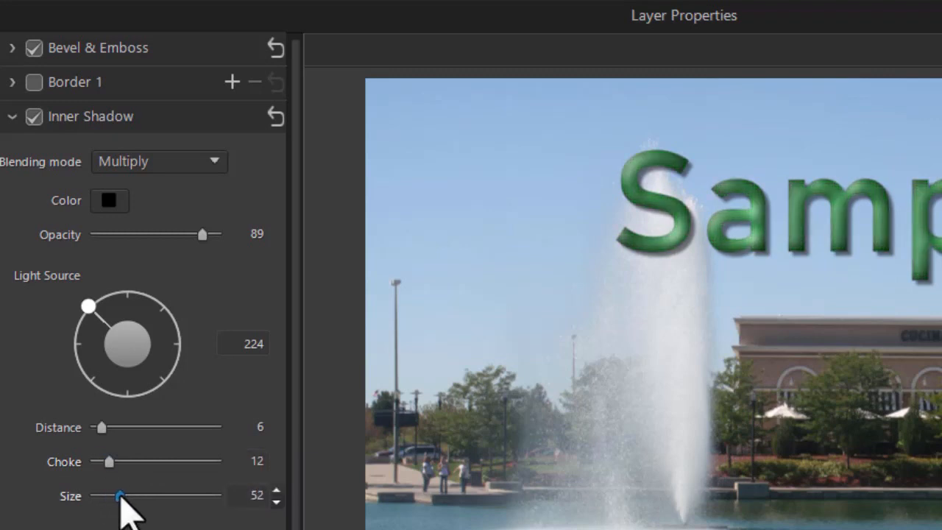
left_click_drag(120, 495, 109, 495)
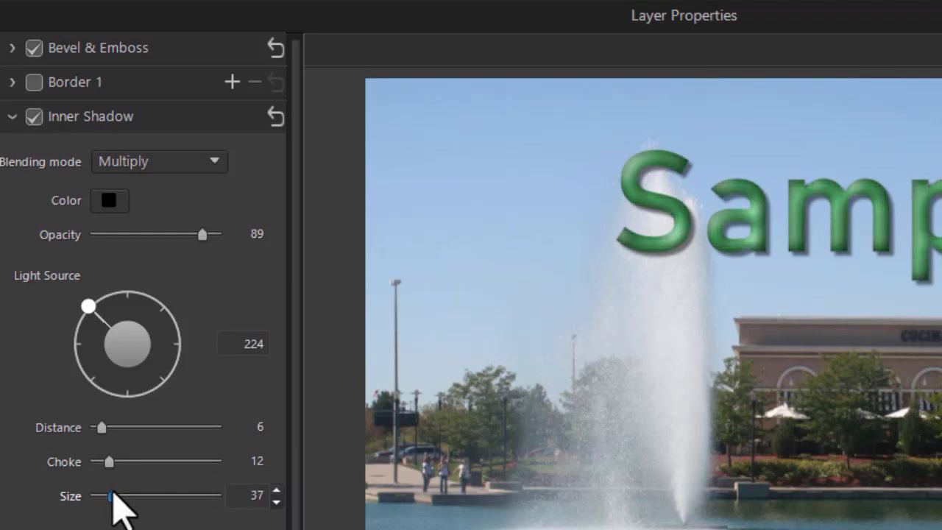
left_click_drag(112, 495, 95, 494)
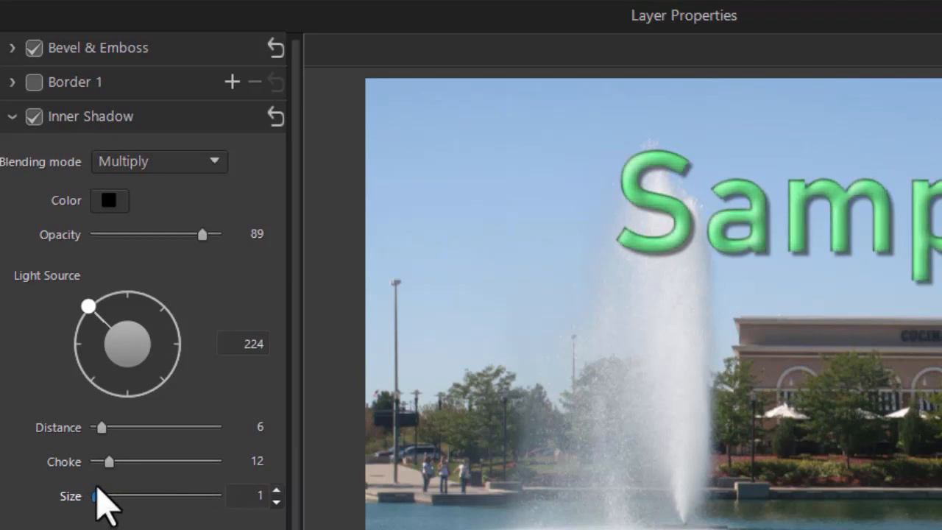
left_click_drag(95, 496, 103, 496)
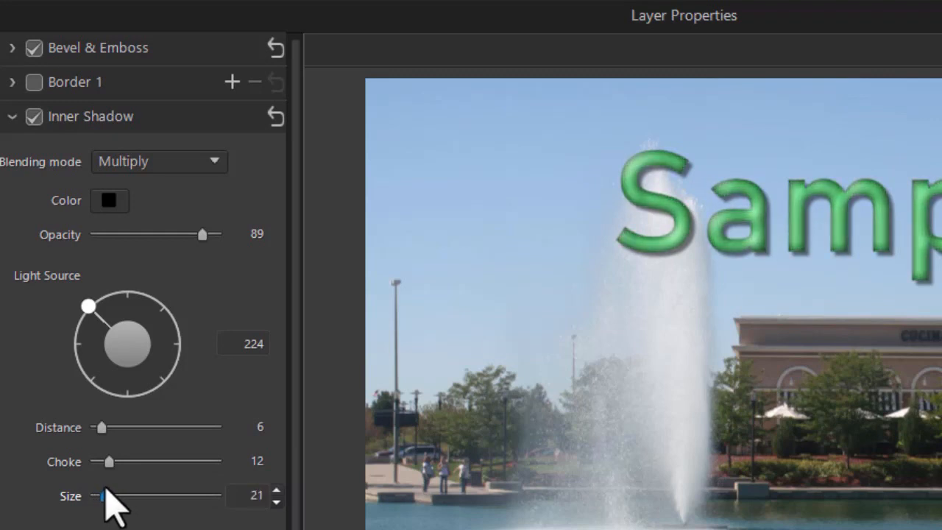
left_click_drag(106, 494, 97, 494)
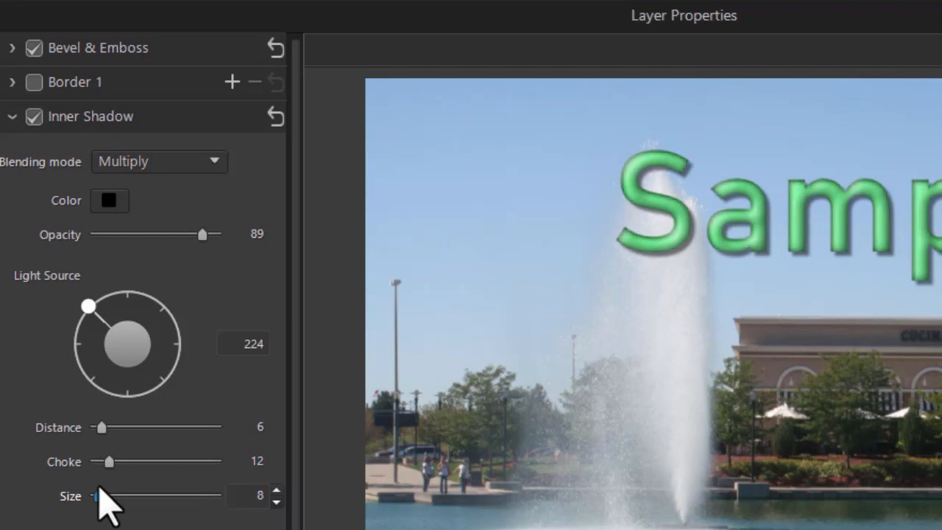
left_click_drag(100, 496, 94, 496)
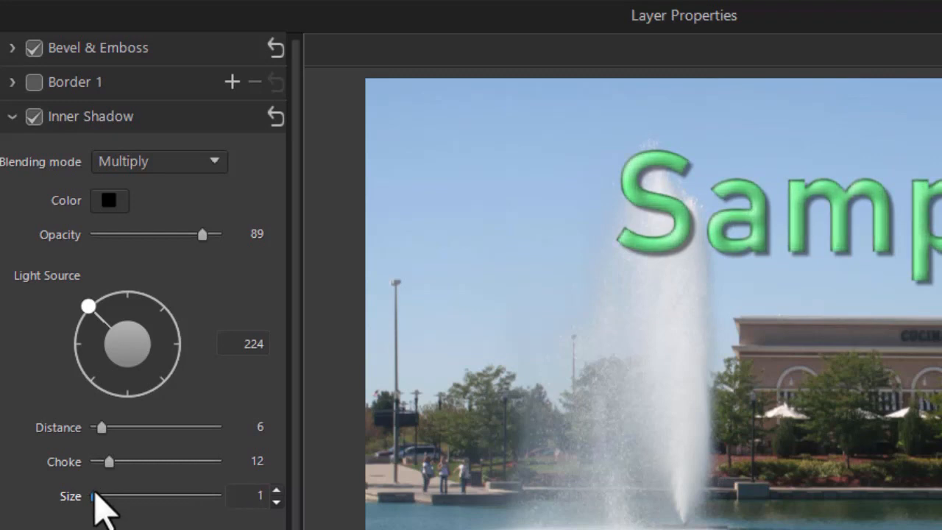
left_click(34, 117)
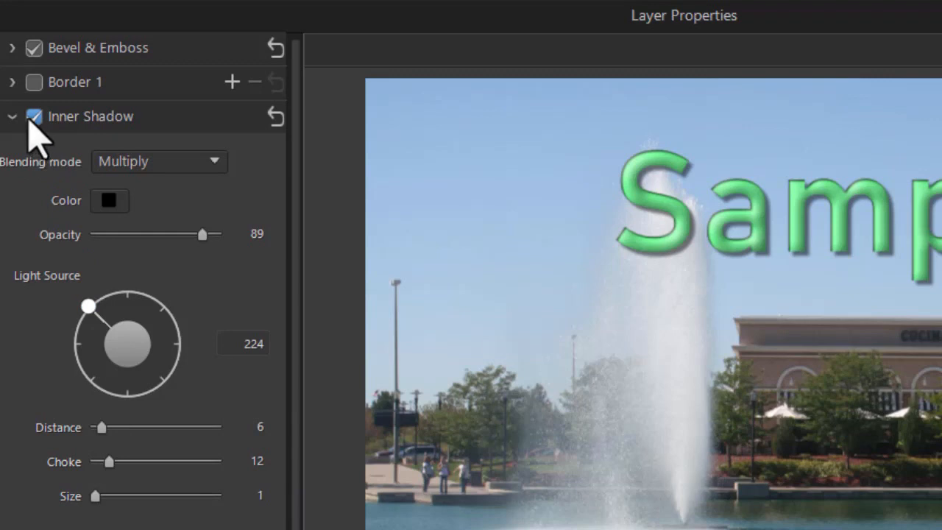
mouse_move(274, 117)
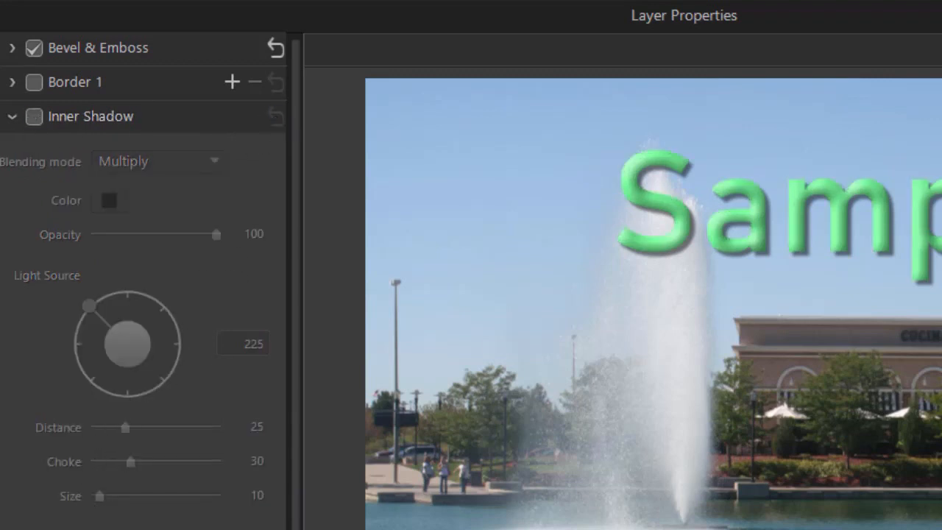
Enable a white screen-mode Inner Glow on the Sample text at opacity 79.
left_click(34, 117)
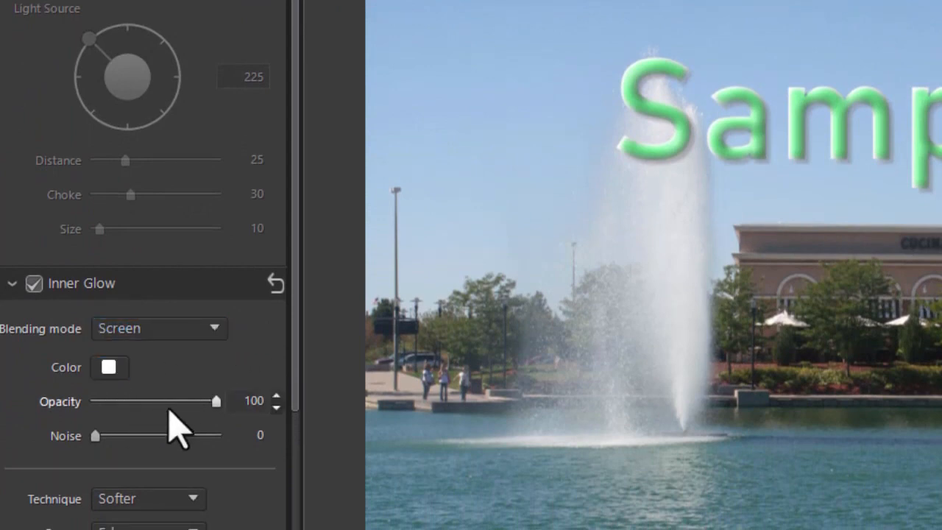
left_click_drag(218, 400, 174, 400)
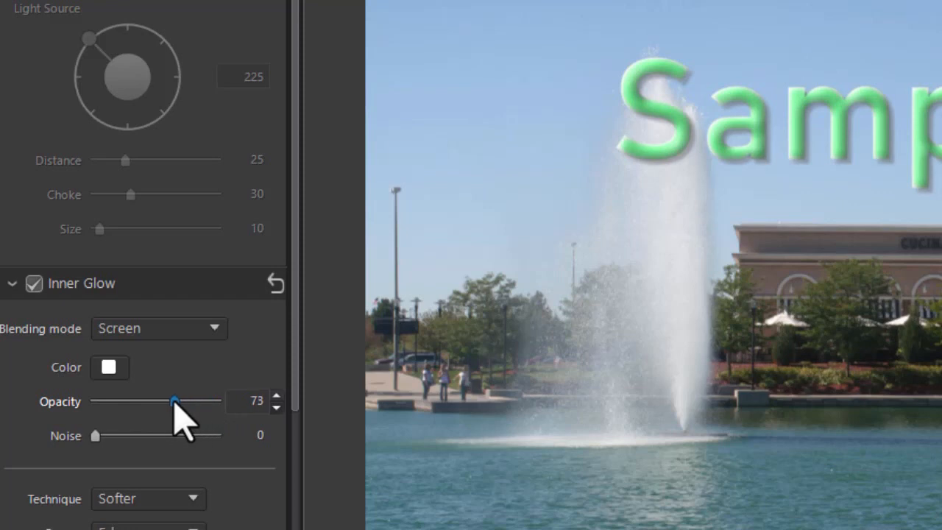
left_click_drag(171, 401, 165, 401)
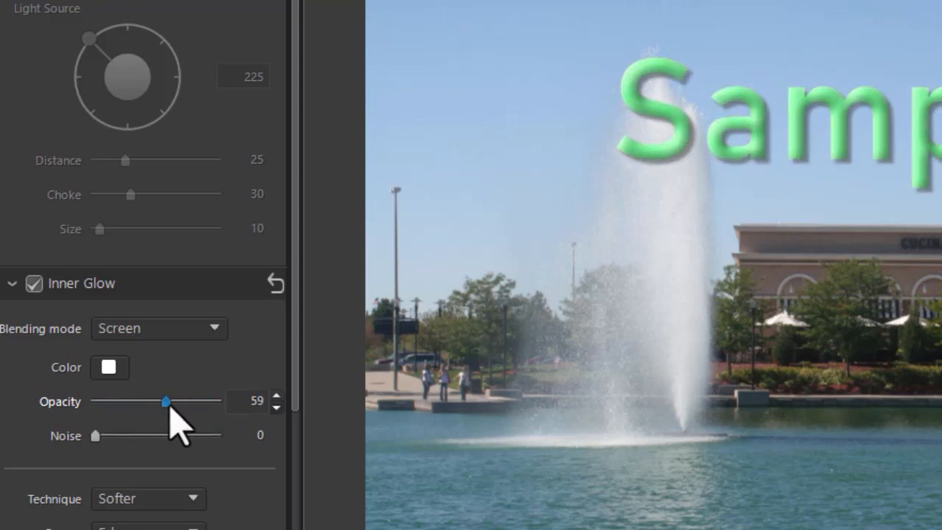
left_click_drag(165, 401, 192, 400)
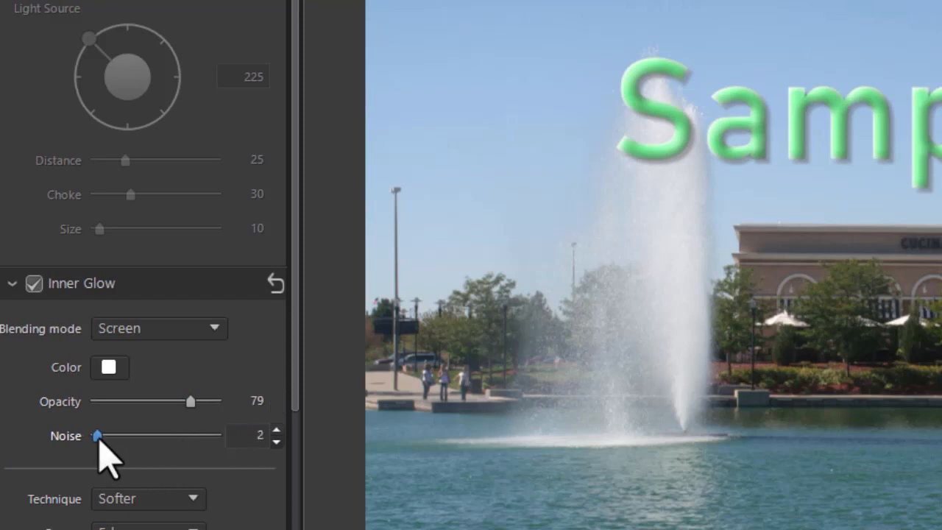
mouse_move(106, 454)
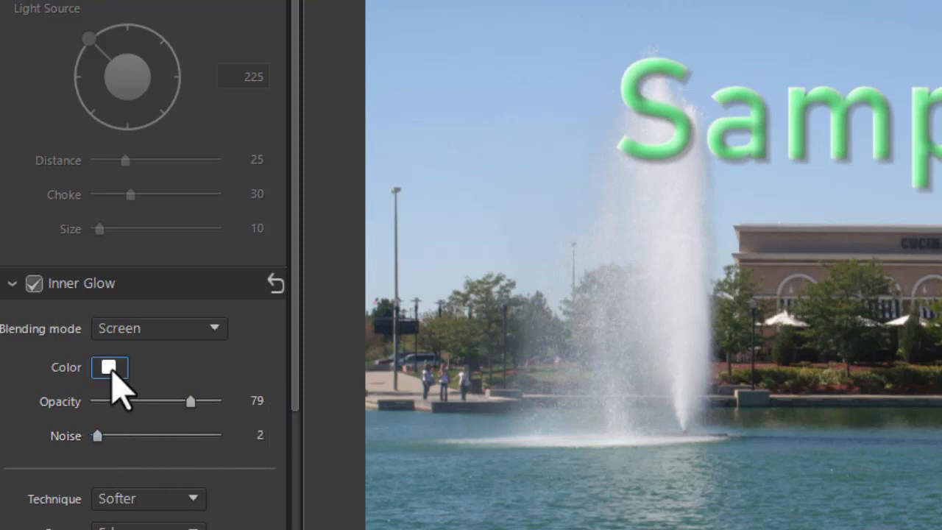
Change the inner glow colour from white to blue in the Color Picker.
left_click(109, 368)
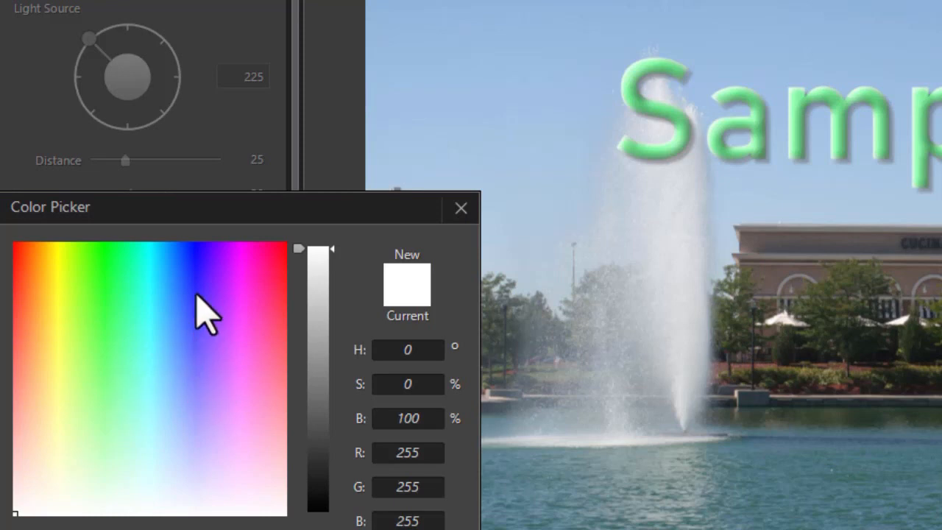
left_click(196, 292)
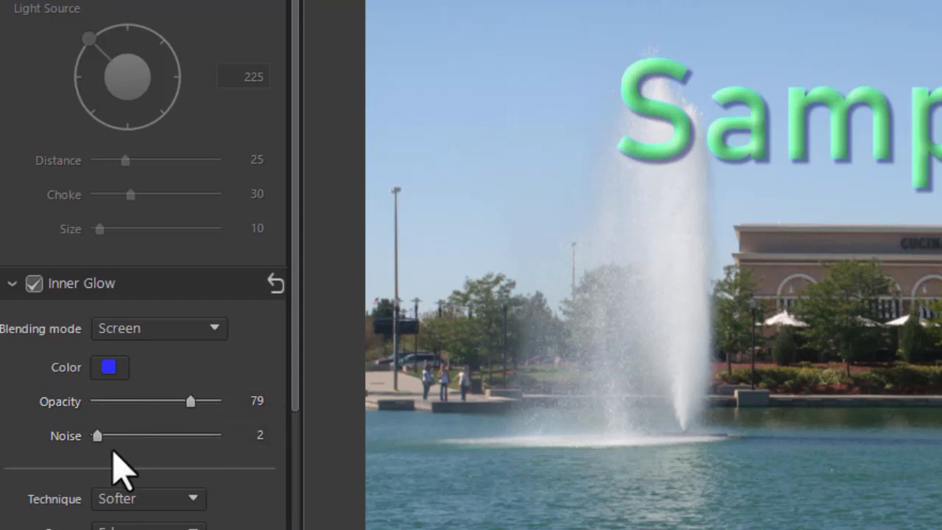
scroll("down", 3)
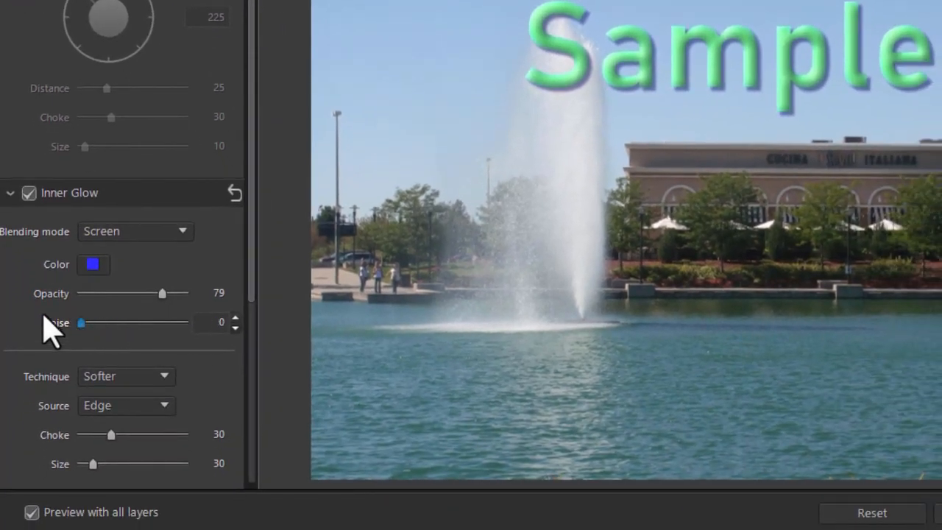
Switch the inner glow technique to Precise and bring its size to 38.
left_click(125, 377)
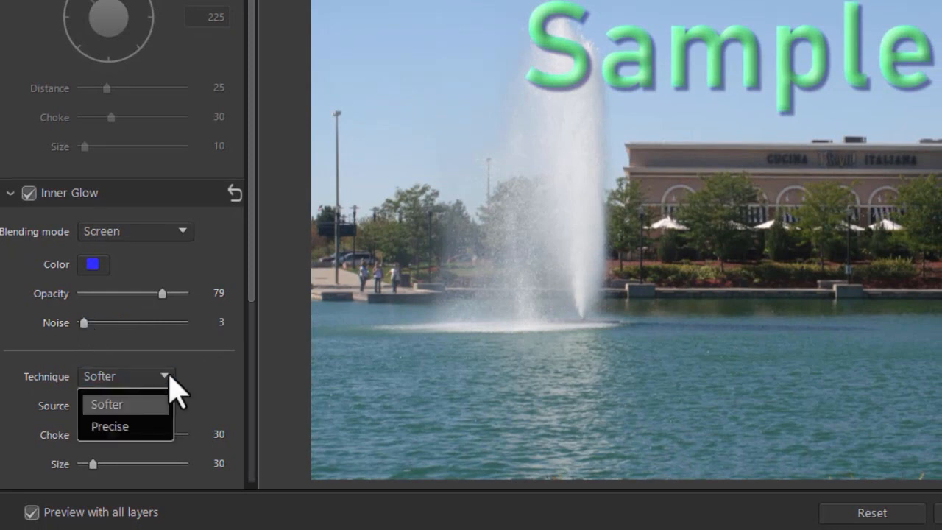
left_click(109, 427)
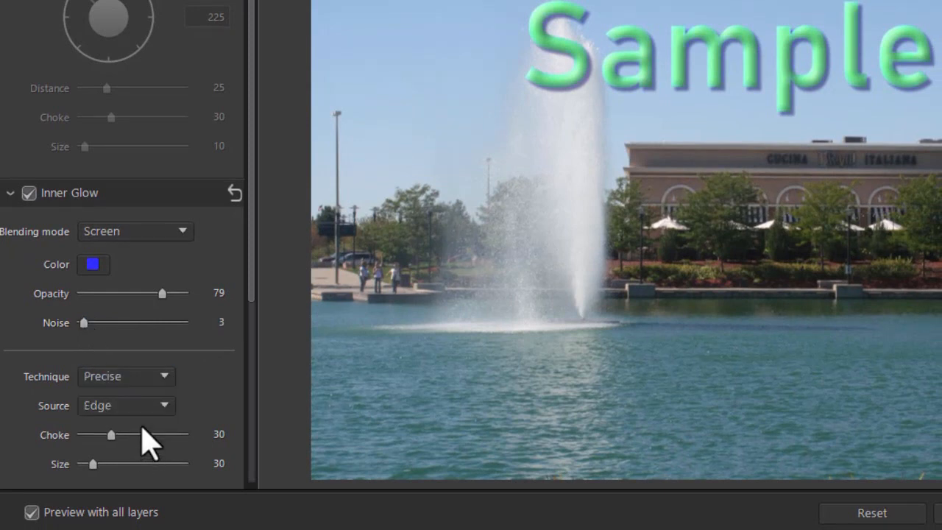
left_click_drag(94, 464, 131, 464)
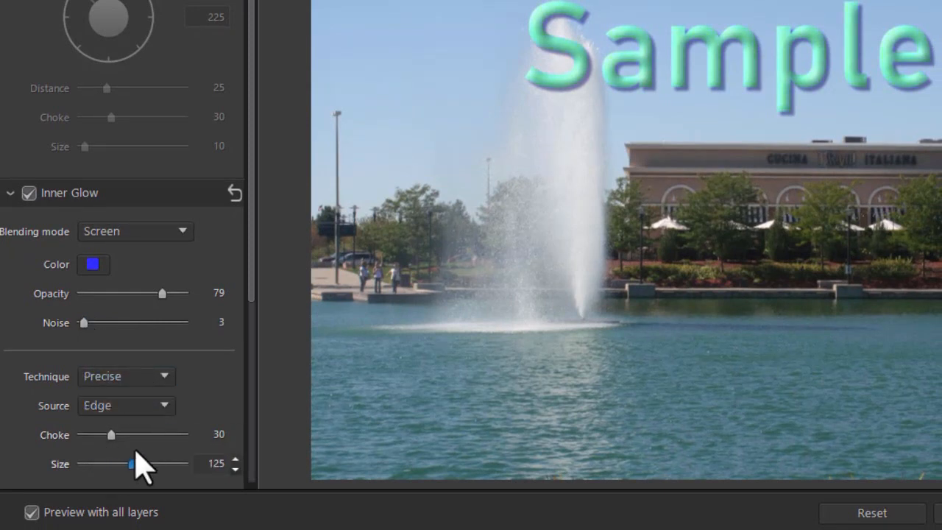
left_click_drag(129, 464, 150, 464)
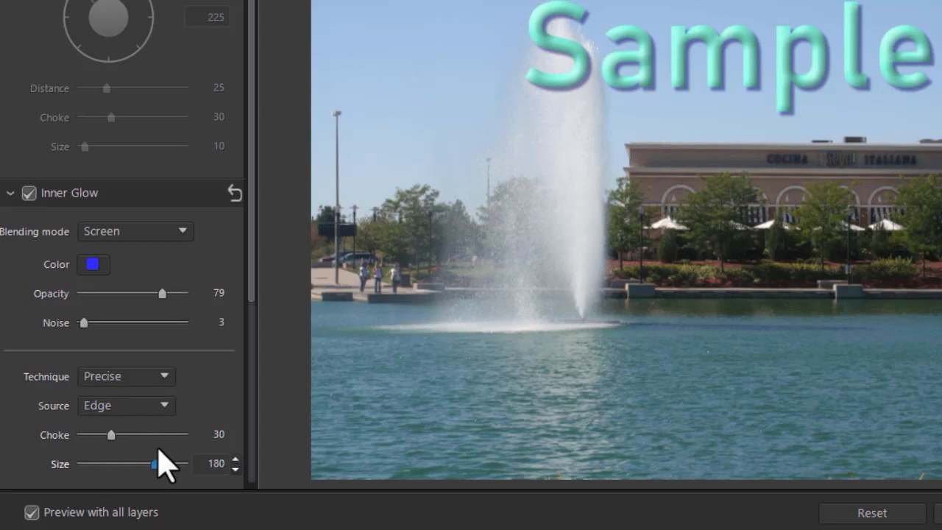
left_click_drag(154, 464, 144, 464)
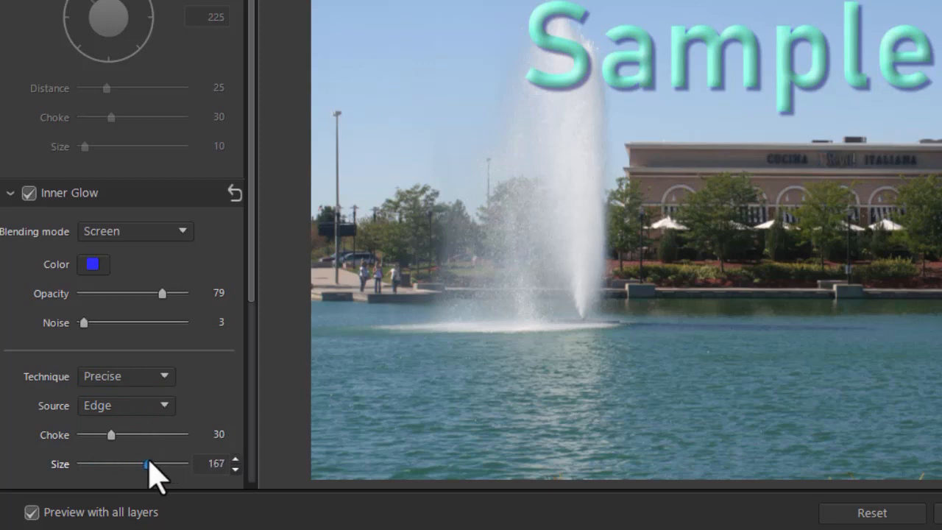
left_click_drag(146, 464, 81, 464)
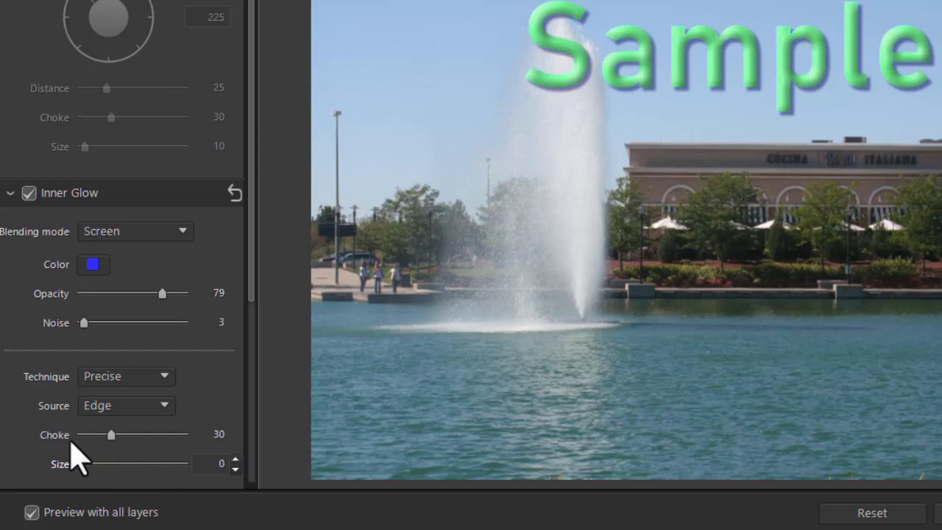
left_click_drag(83, 464, 121, 464)
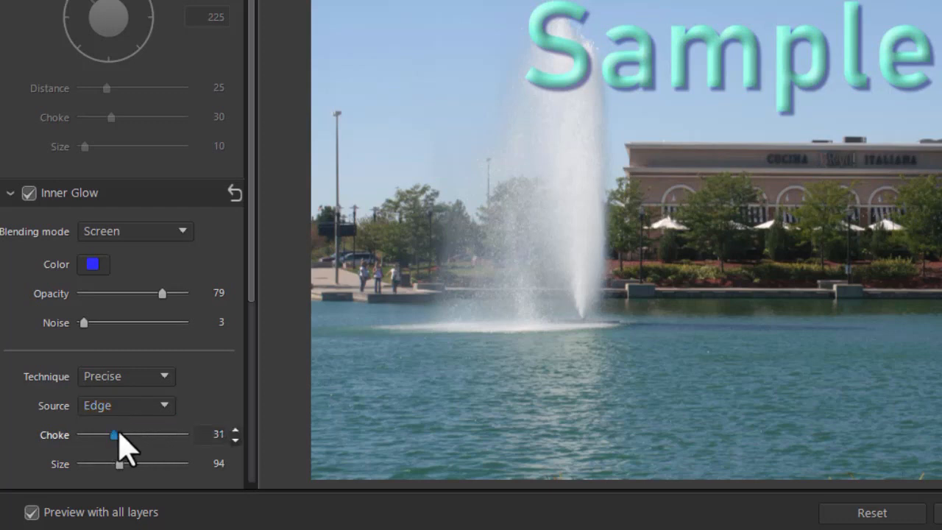
Raise the glow choke to 38, try Source Center, and leave the source at Edge.
left_click_drag(114, 434, 133, 435)
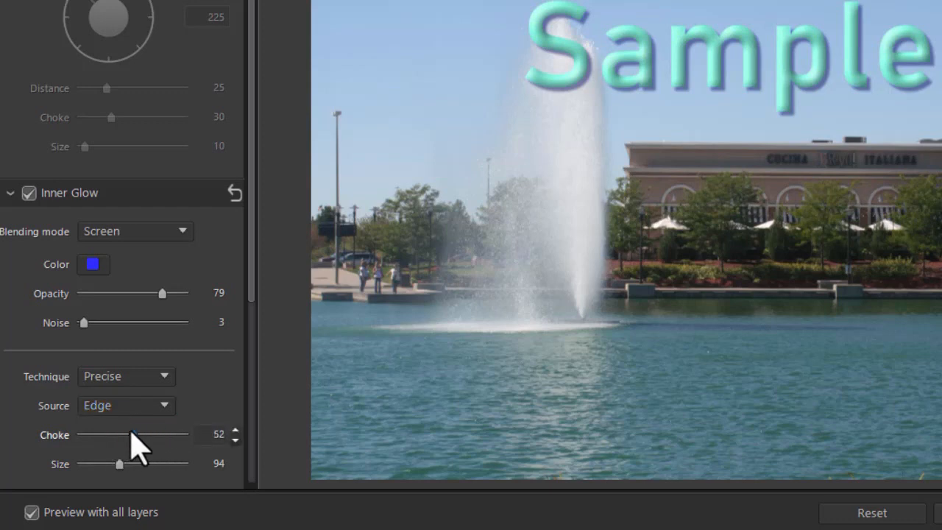
left_click(127, 406)
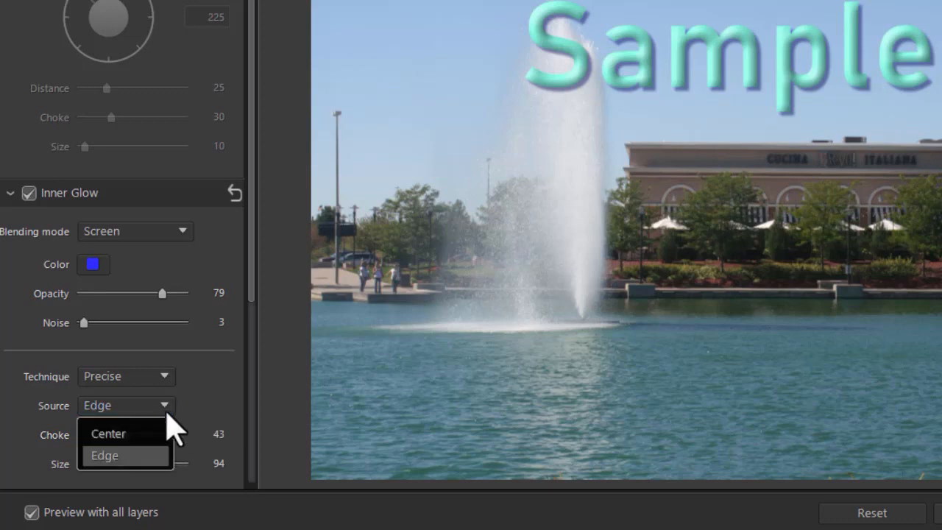
left_click(109, 433)
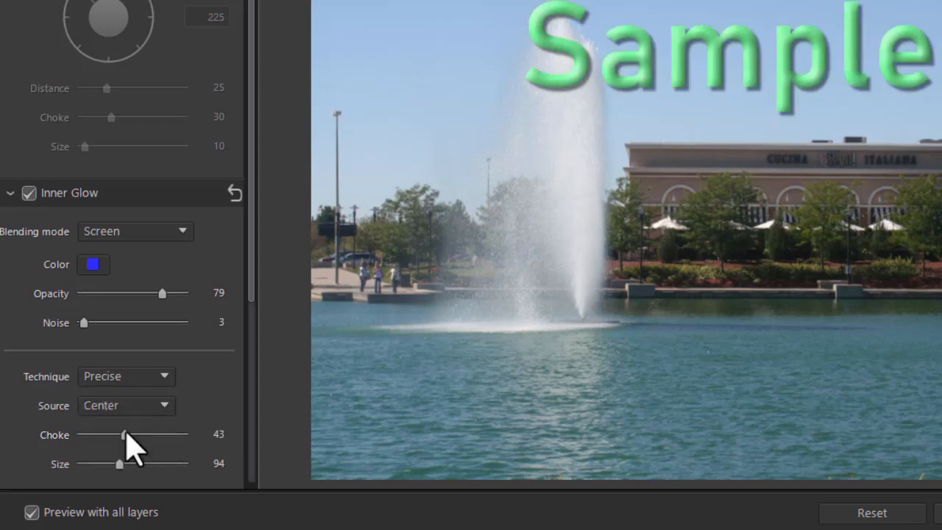
left_click(127, 407)
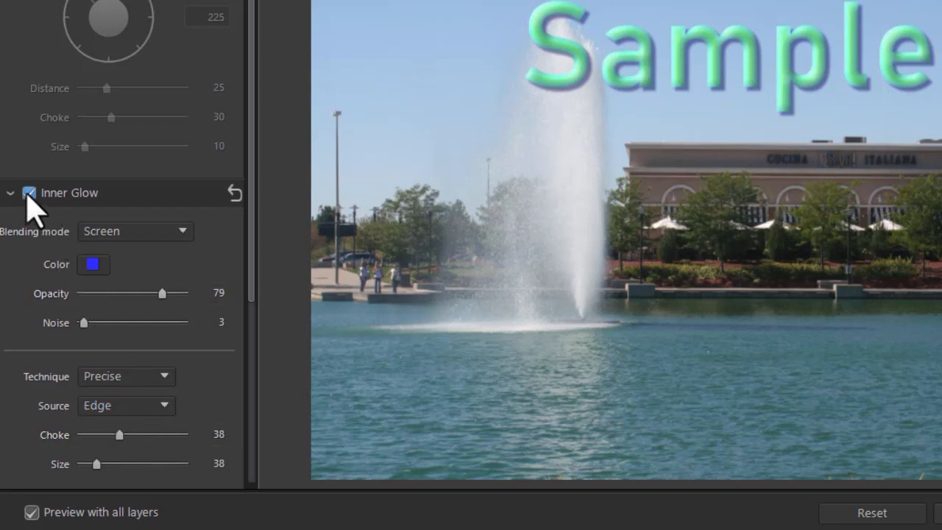
mouse_move(29, 193)
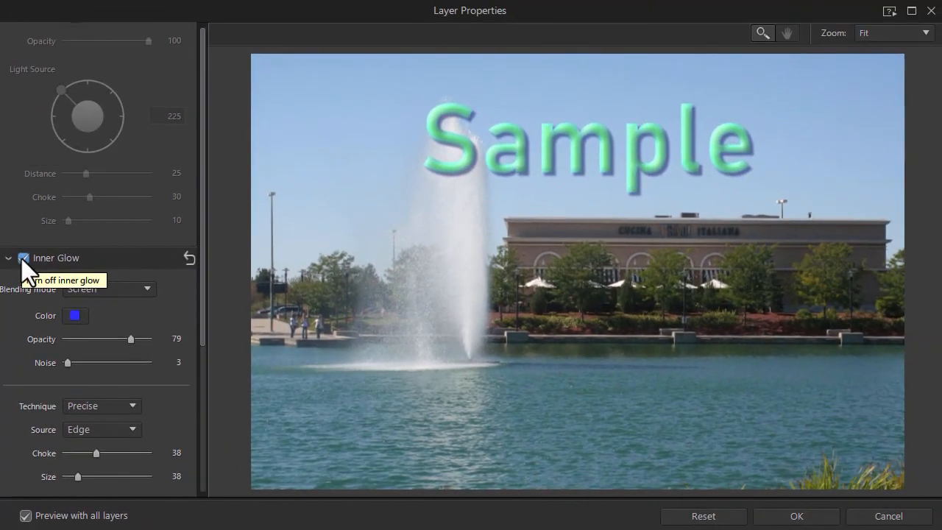
Switch off Inner Glow and confirm Layer Properties, leaving only Bevel & Emboss on Sample.
left_click(23, 258)
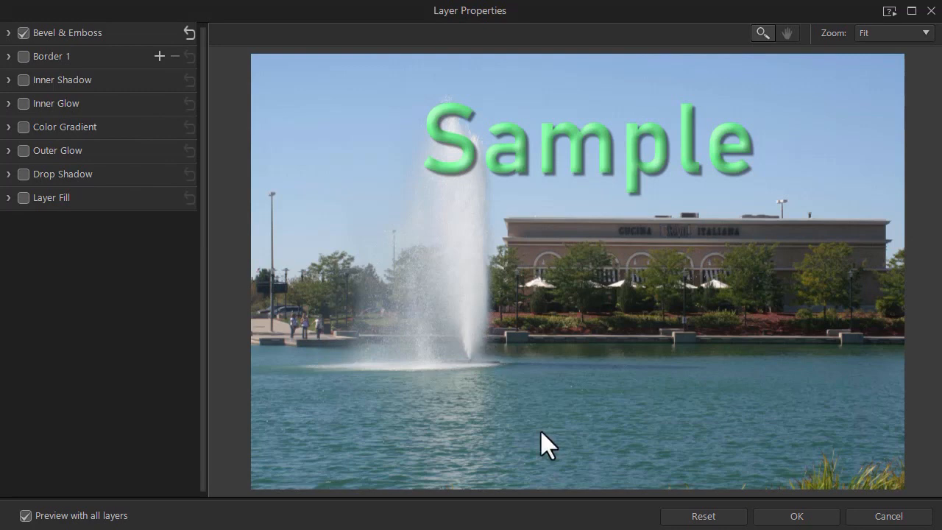
mouse_move(739, 459)
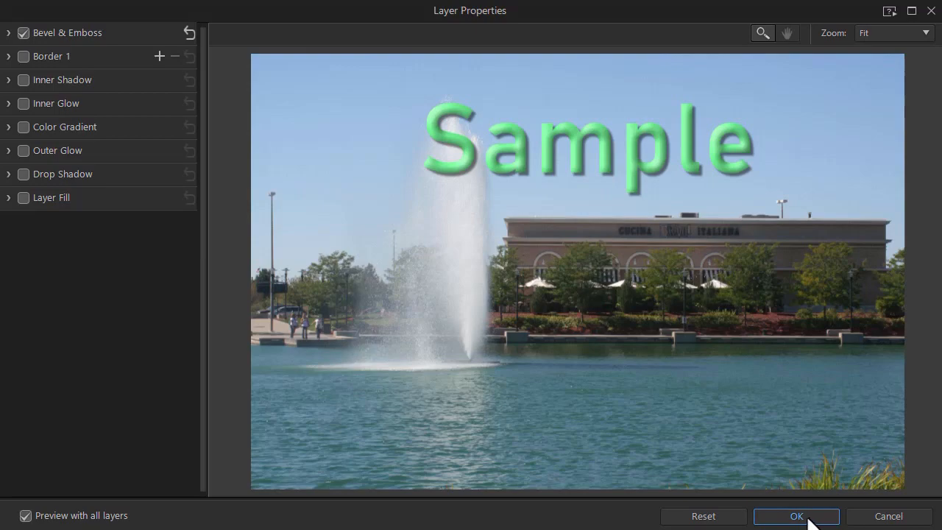
left_click(795, 515)
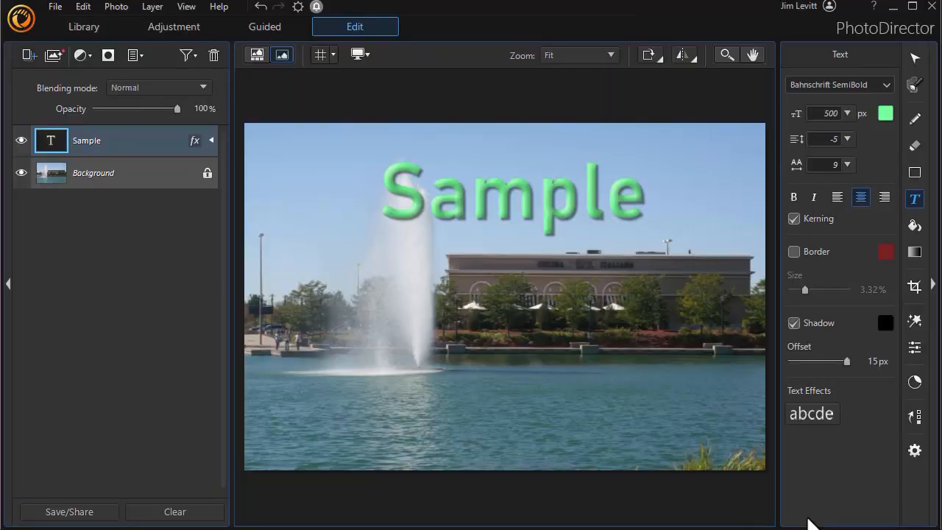
mouse_move(374, 404)
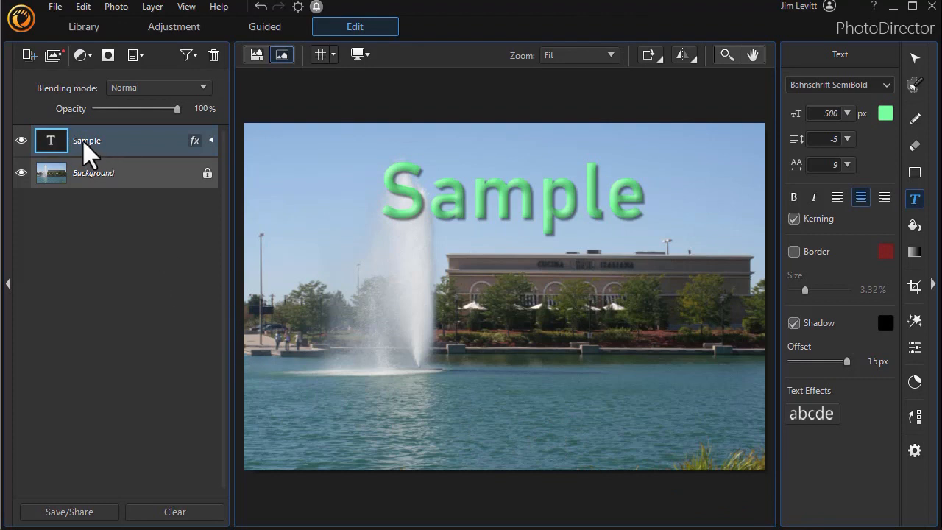
mouse_move(94, 150)
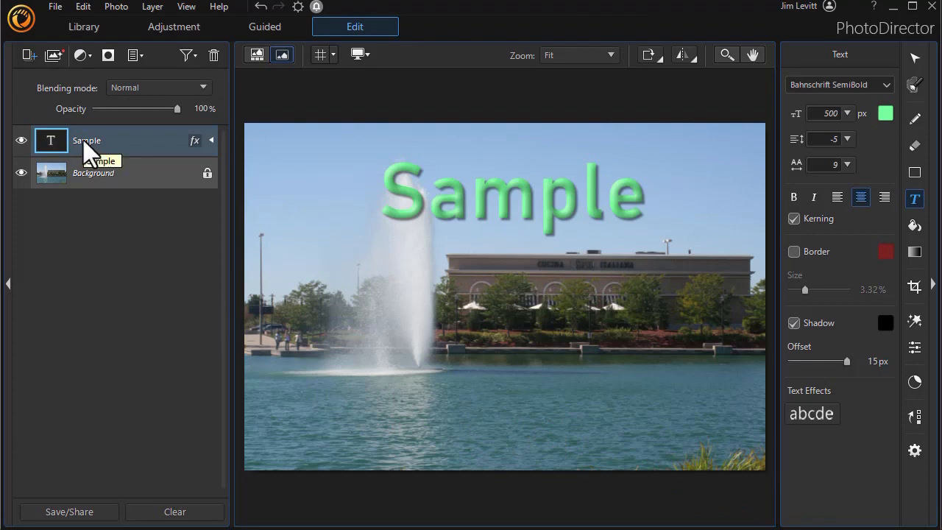